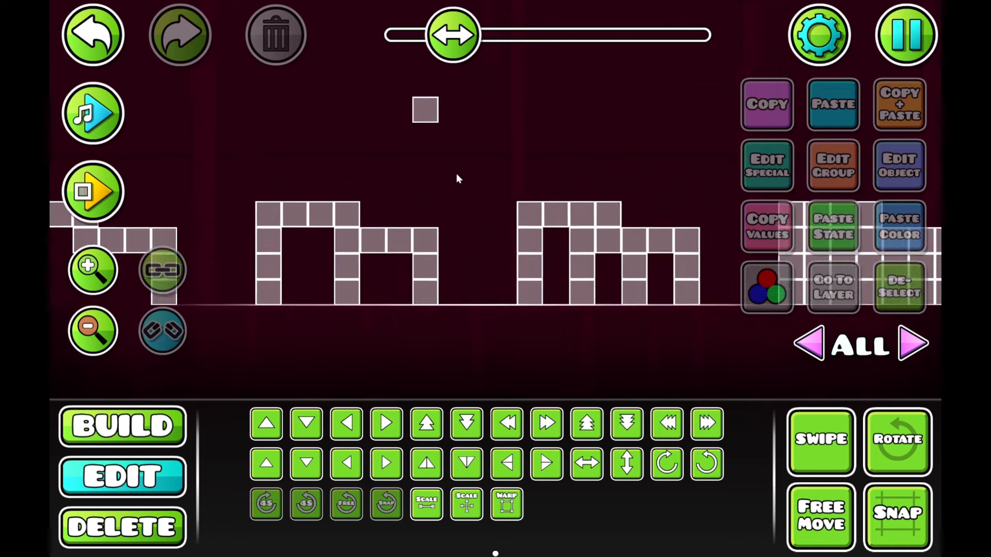
# Place a block in the level from the Build tab and return to Edit mode
pyautogui.click(121, 426)
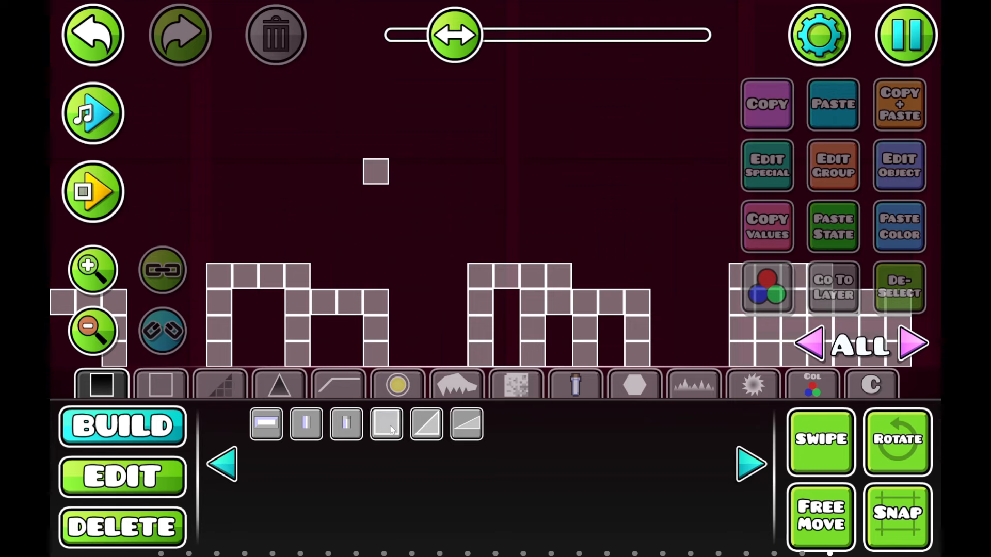
pyautogui.click(386, 424)
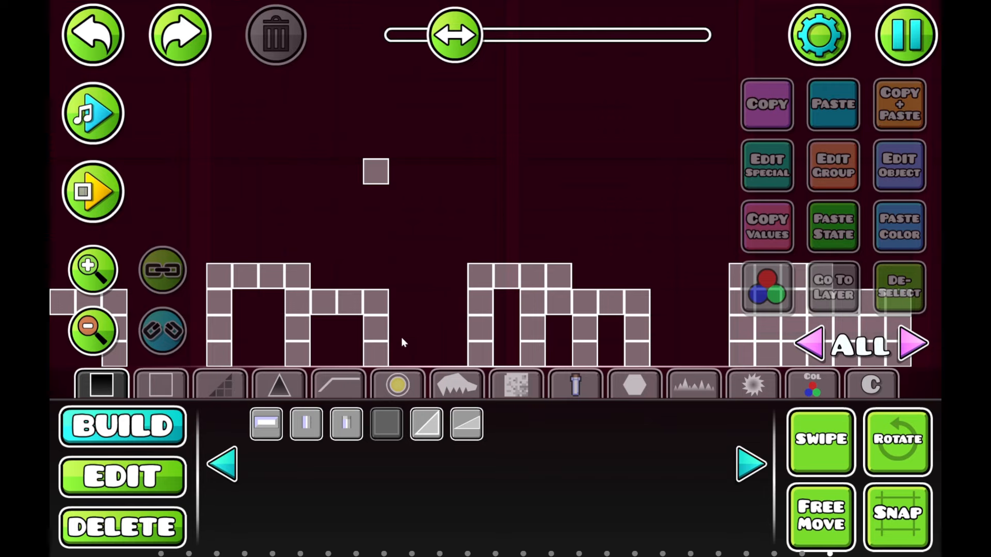
pyautogui.click(121, 477)
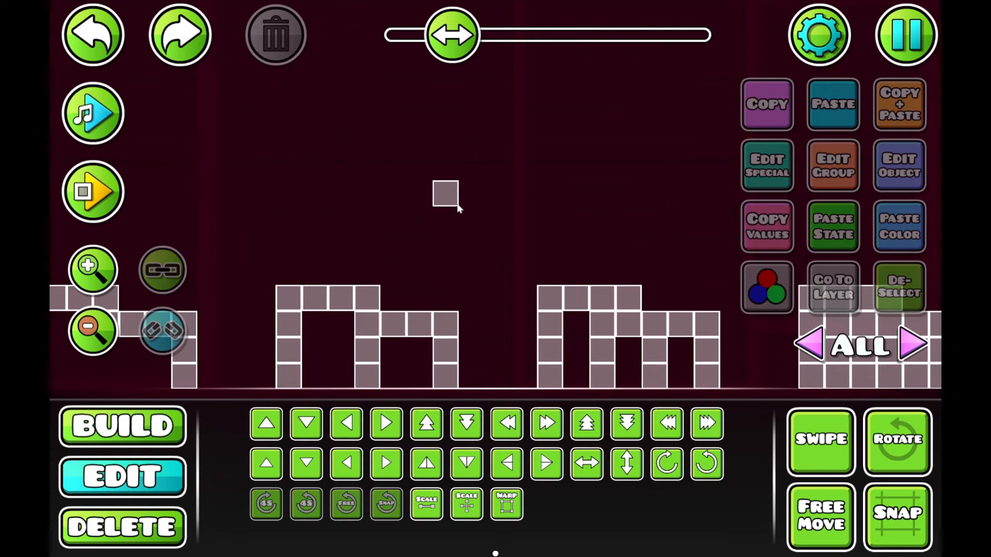
pyautogui.click(445, 194)
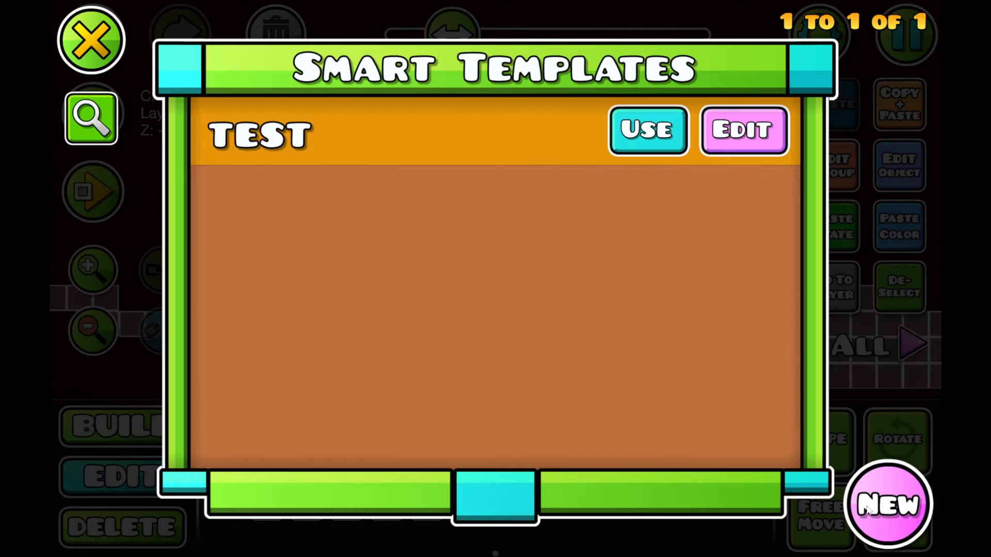
# Edit the TEST smart template and browse its block-arrangement patterns
pyautogui.click(743, 130)
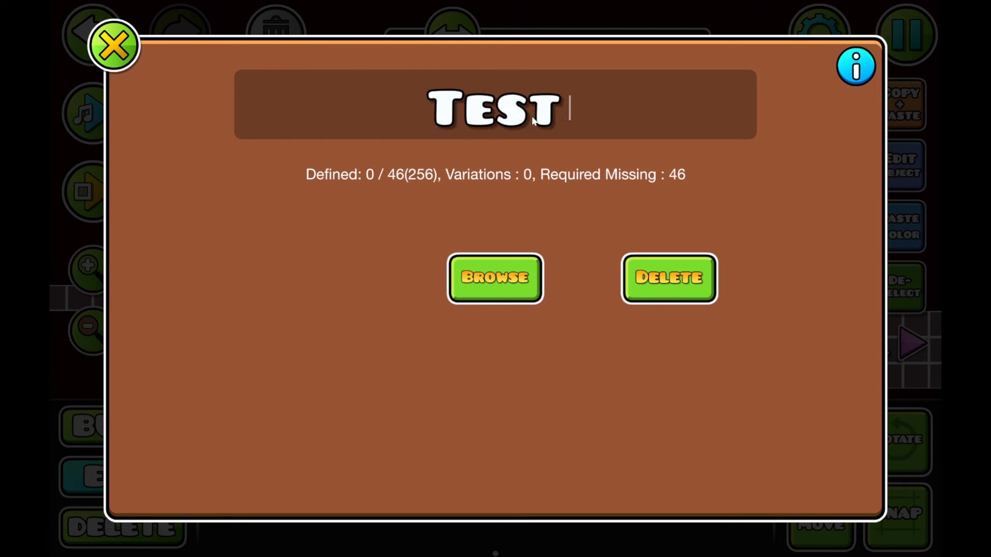
pyautogui.click(494, 278)
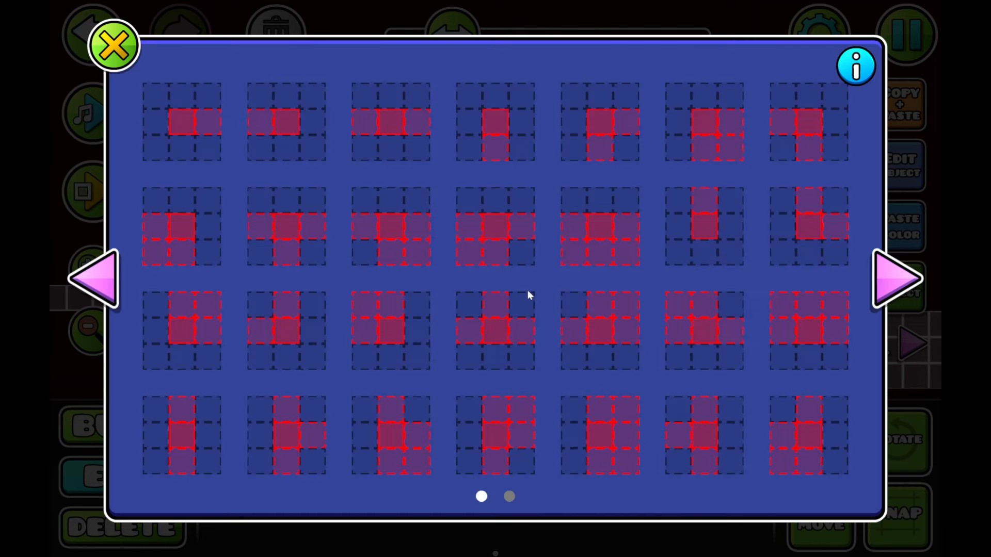
pyautogui.moveTo(906, 257)
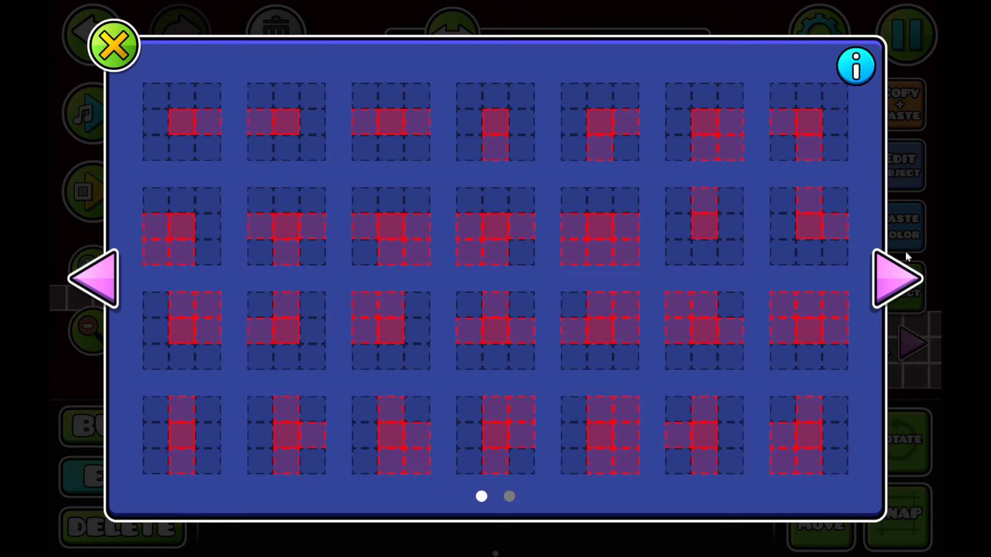
pyautogui.moveTo(624, 310)
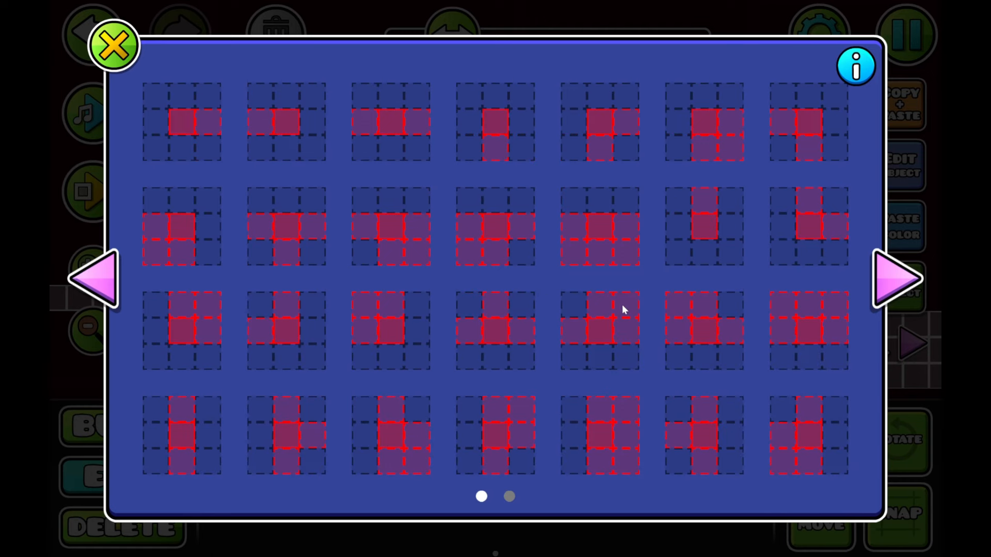
pyautogui.moveTo(411, 158)
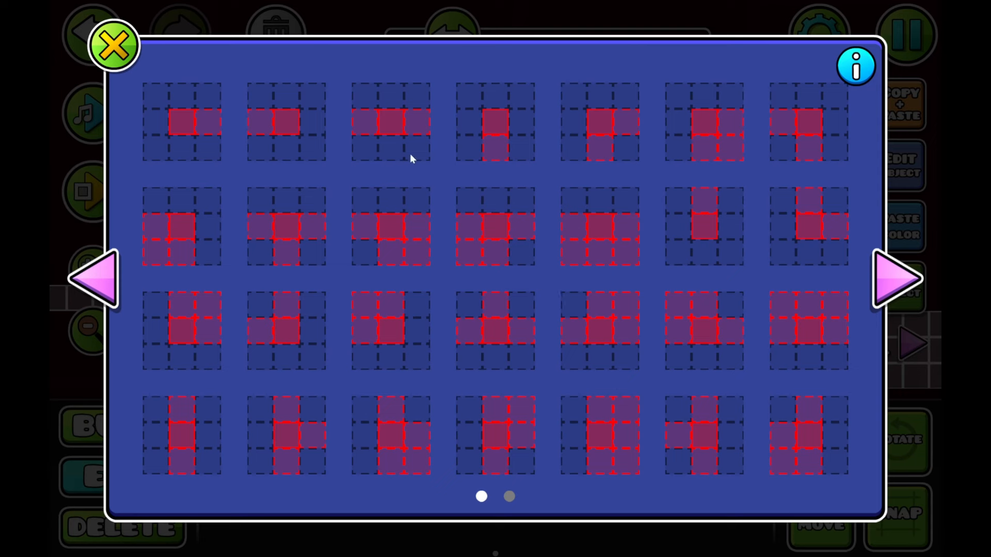
pyautogui.moveTo(186, 140)
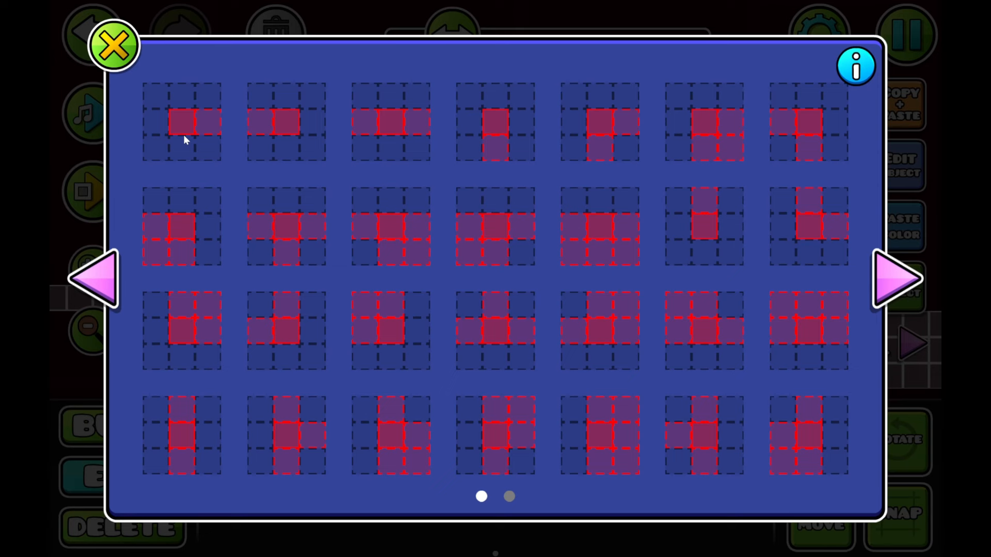
pyautogui.moveTo(157, 96)
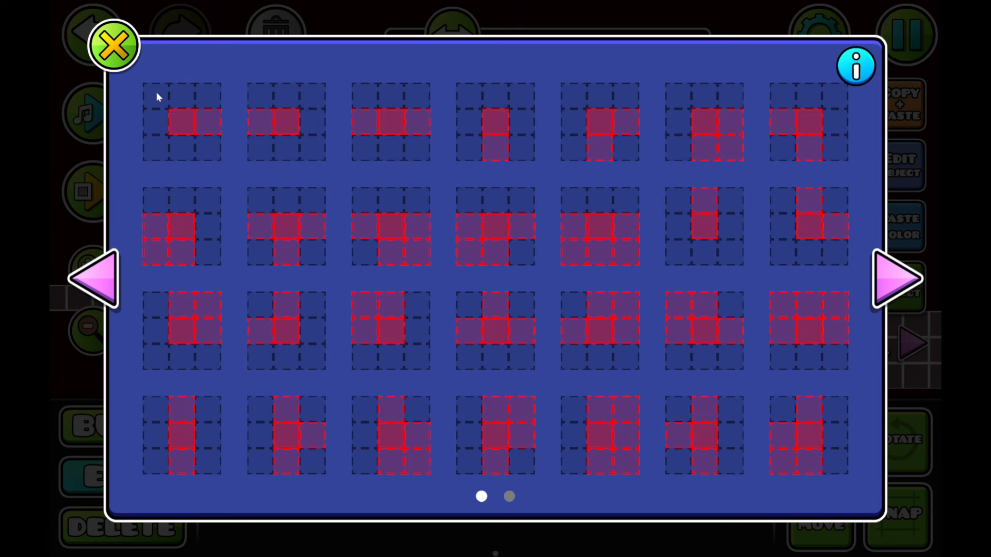
pyautogui.moveTo(170, 115)
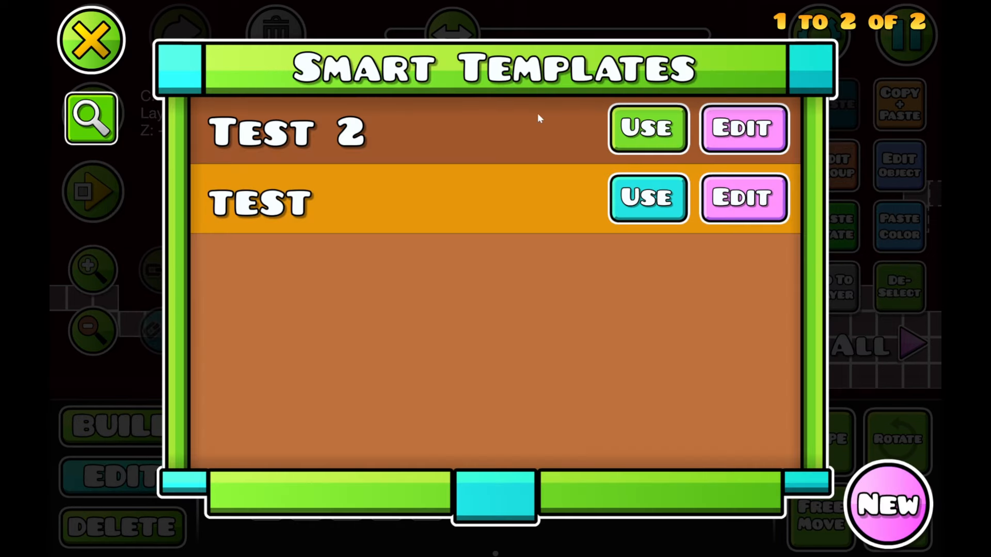
pyautogui.moveTo(486, 231)
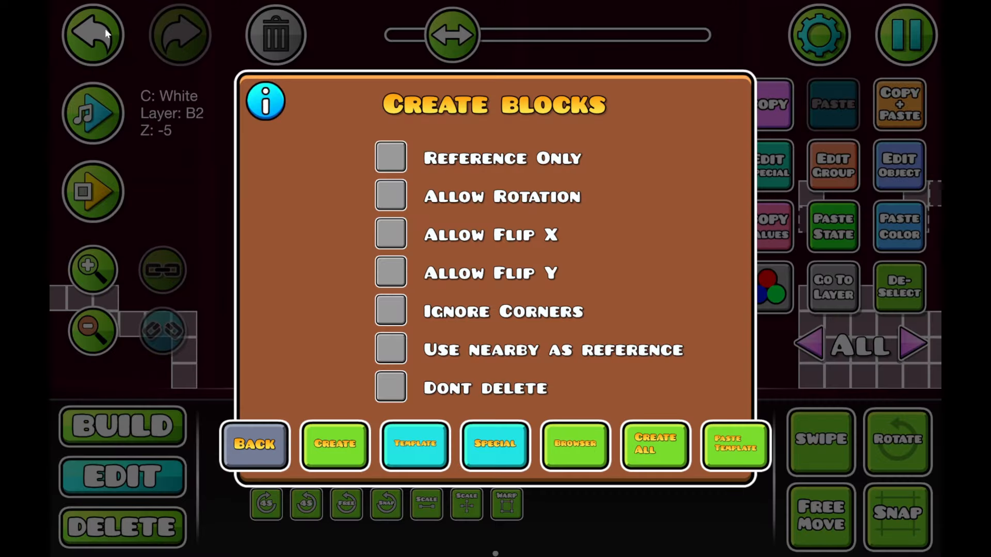
# Paste the template's reference layout into the level and show only layer 1
pyautogui.click(254, 444)
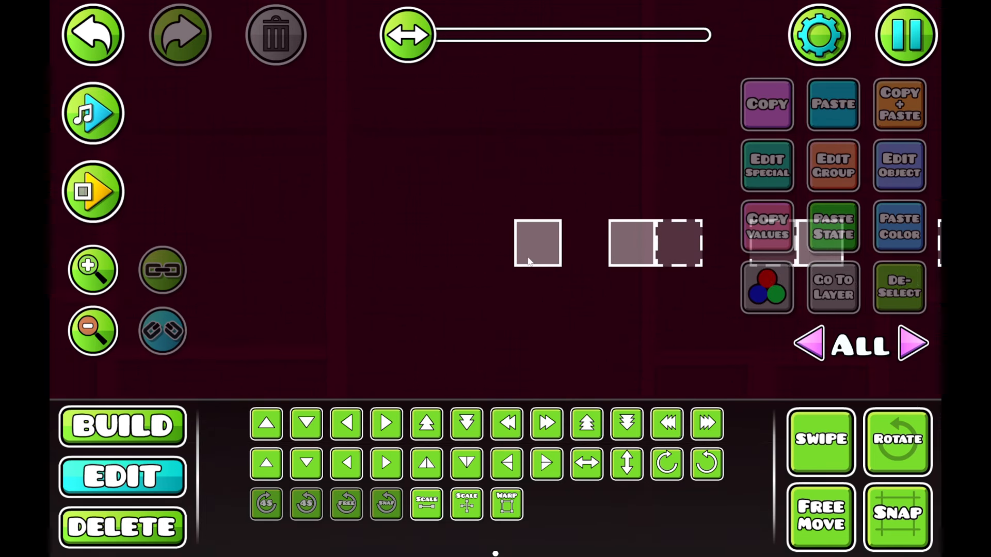
pyautogui.click(811, 344)
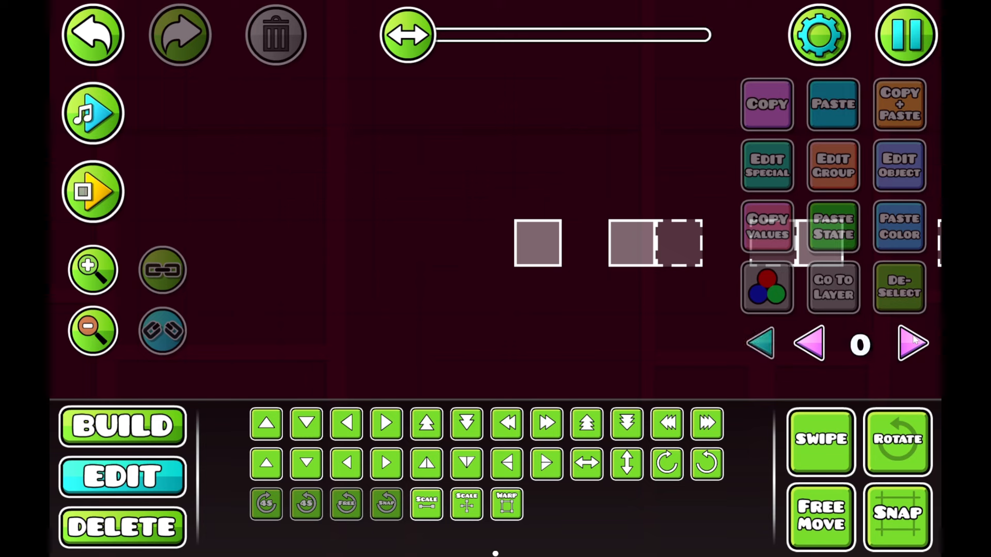
pyautogui.click(912, 343)
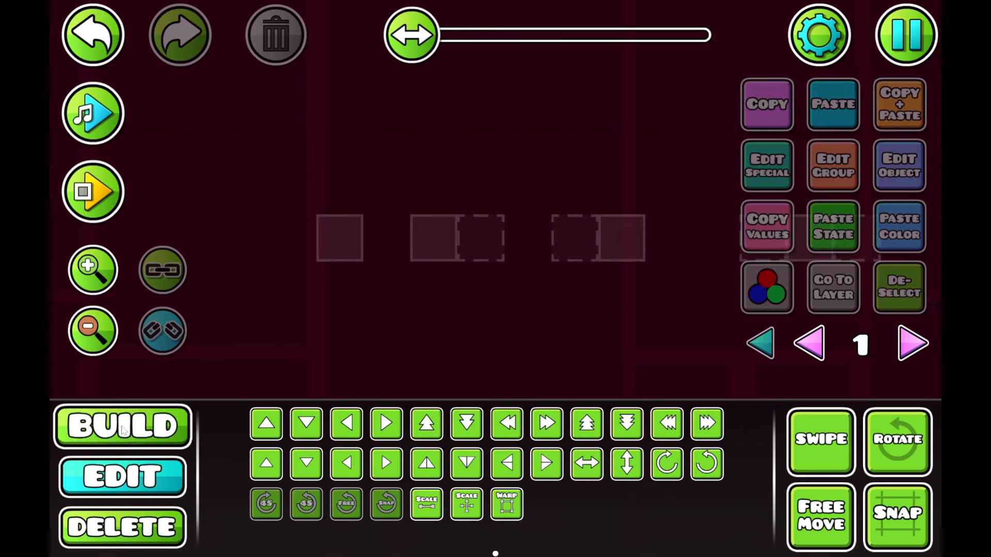
pyautogui.click(121, 426)
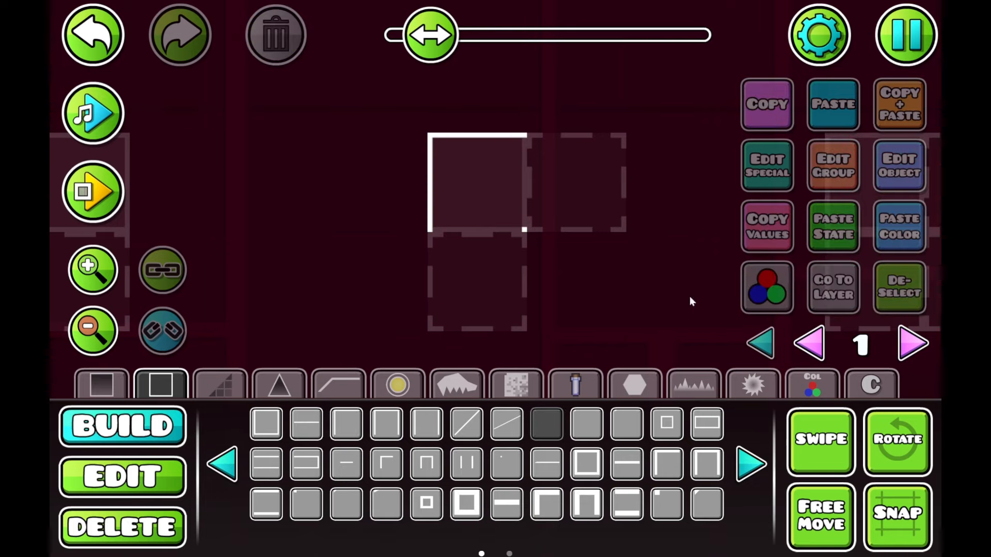
# Add corner outline pieces to the L-shape and square, deleting the extra bottom outline
pyautogui.click(121, 476)
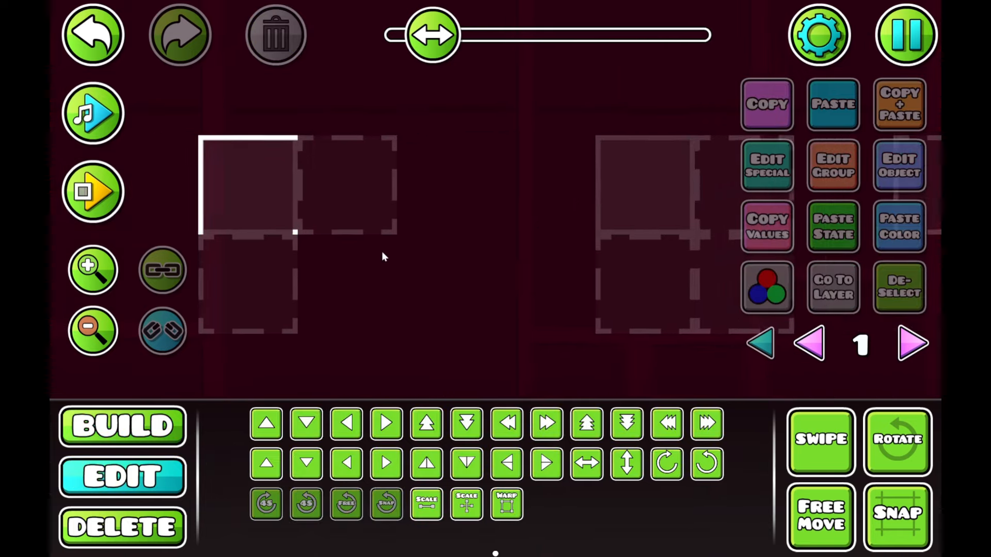
pyautogui.click(121, 427)
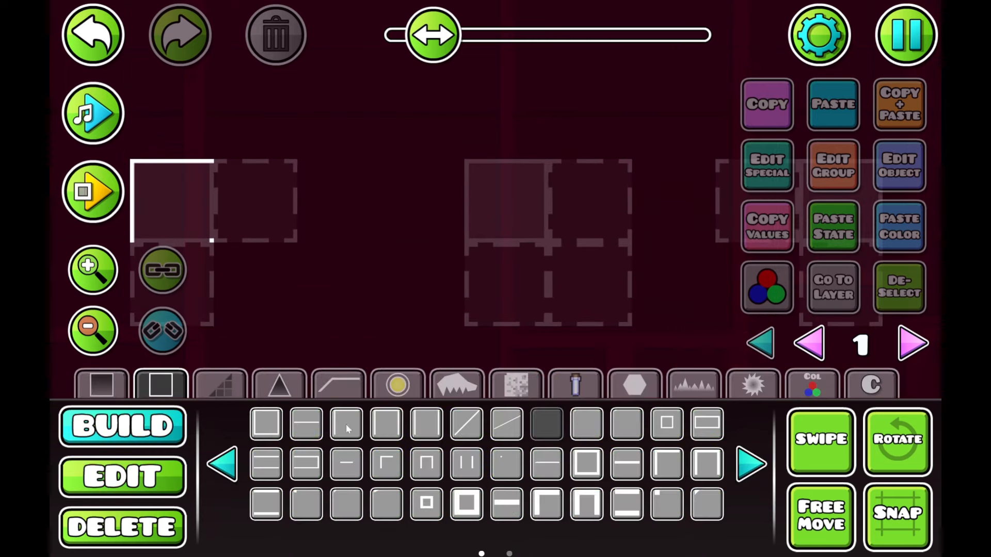
pyautogui.click(122, 476)
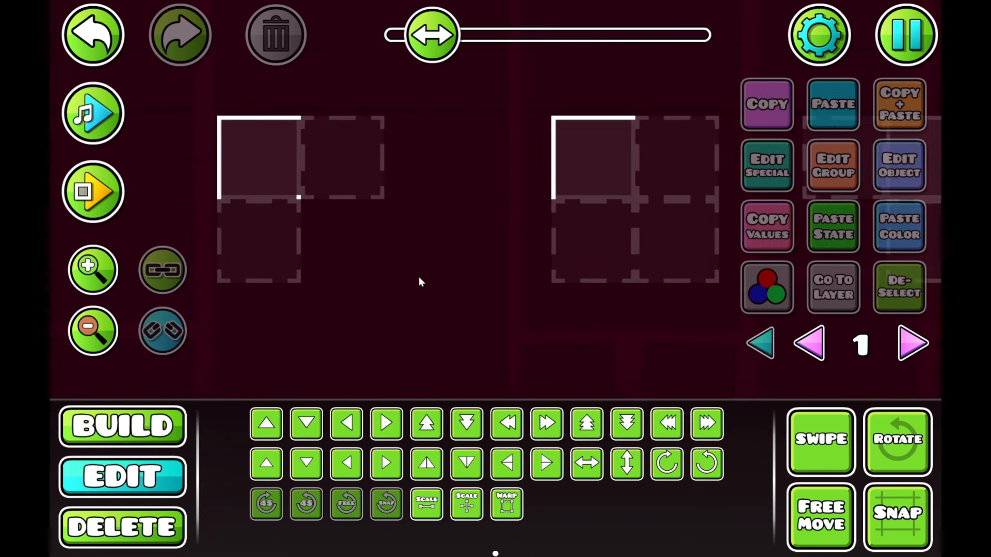
pyautogui.moveTo(622, 136)
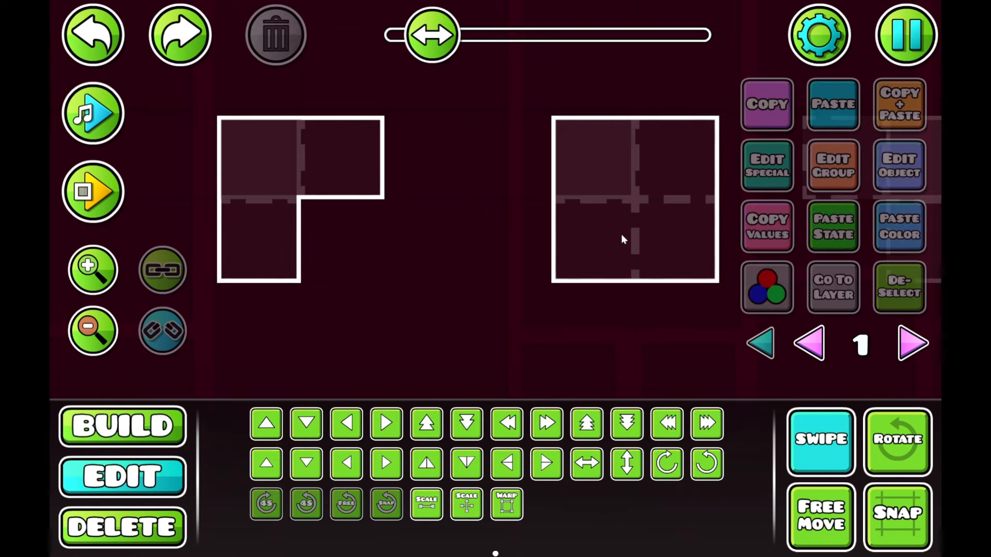
pyautogui.click(632, 252)
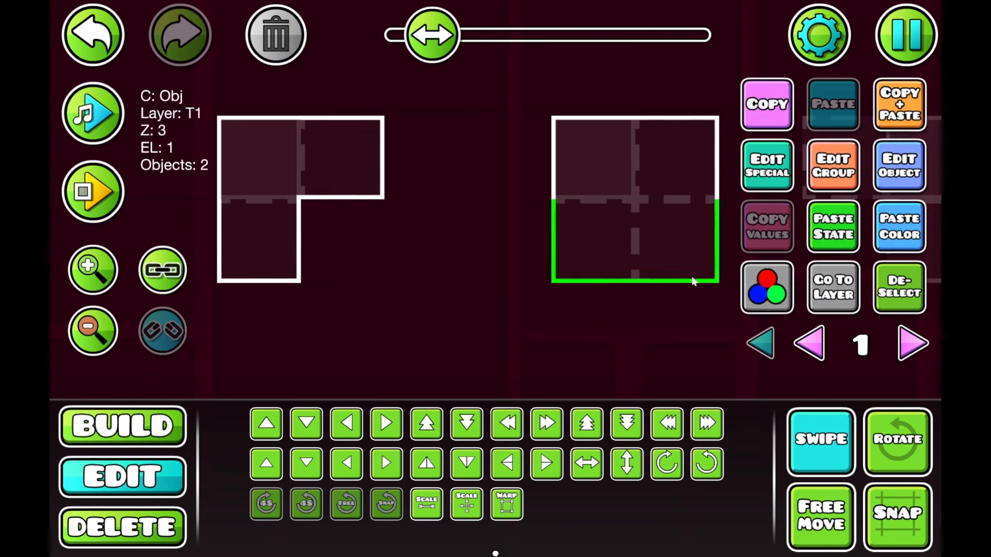
pyautogui.click(898, 288)
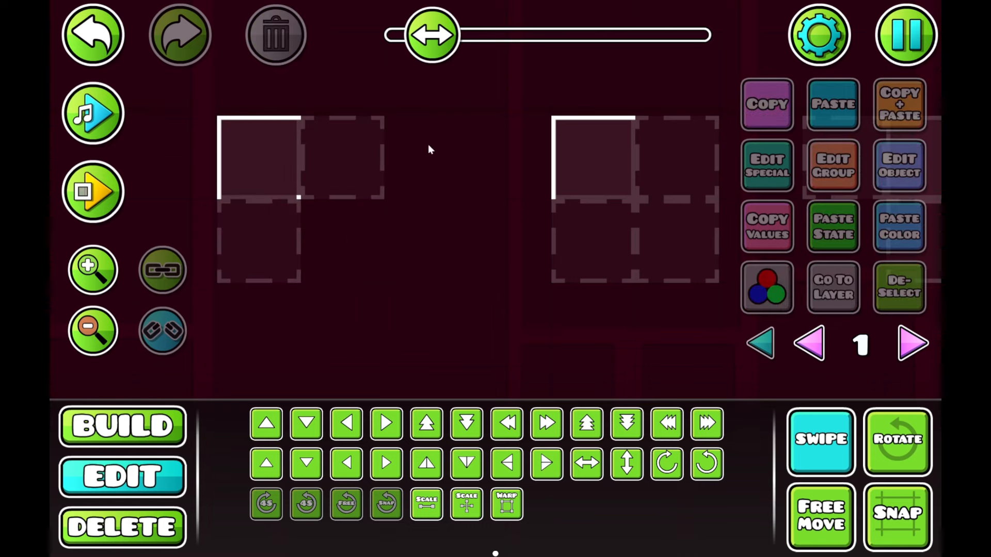
pyautogui.click(820, 439)
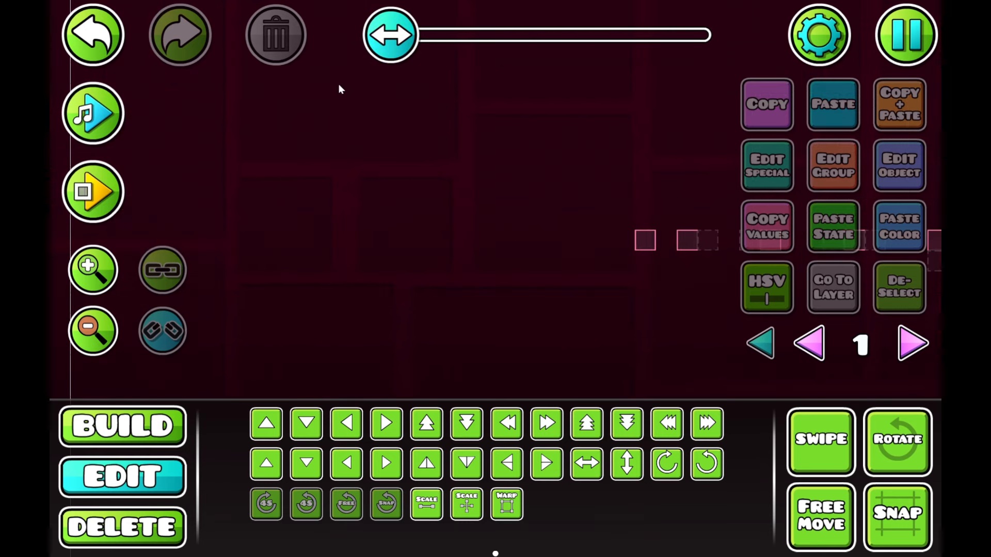
# Place an outline block on layer 2, confirm its Detail Color, then move to layer 3
pyautogui.click(912, 343)
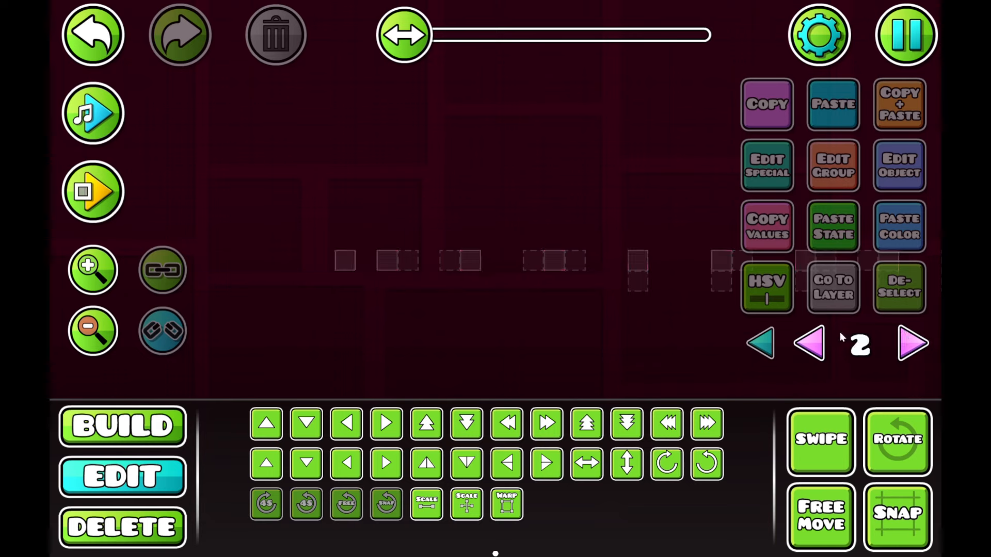
pyautogui.click(122, 427)
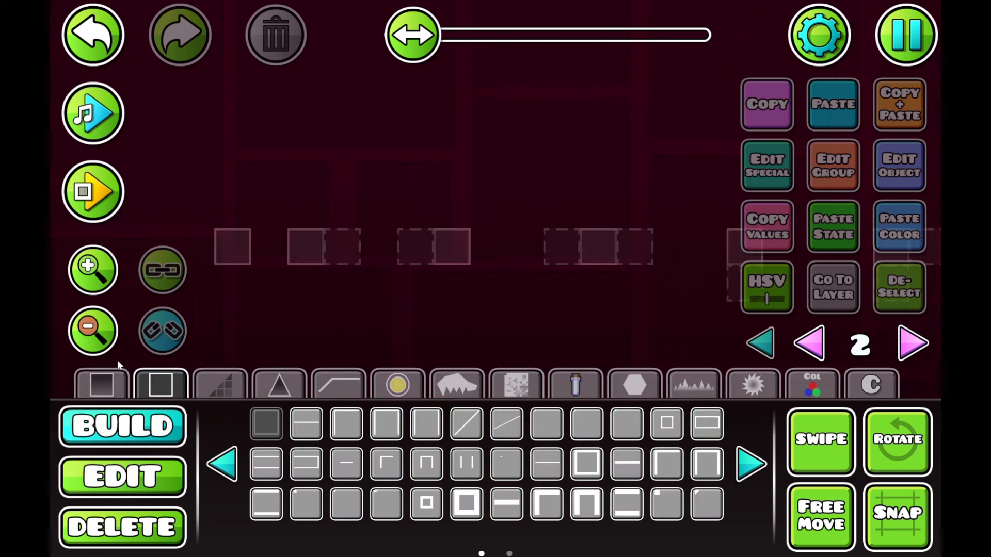
pyautogui.click(100, 384)
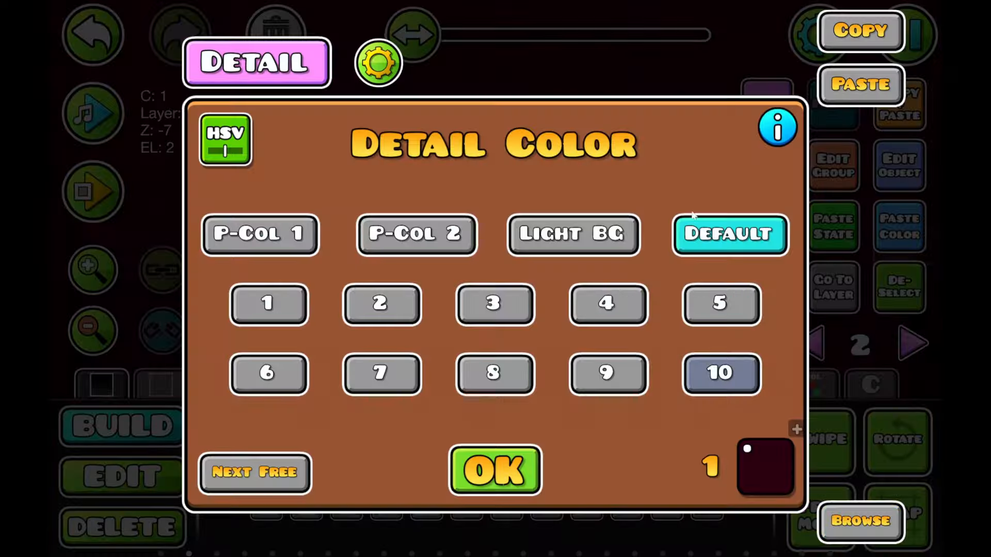
pyautogui.click(494, 470)
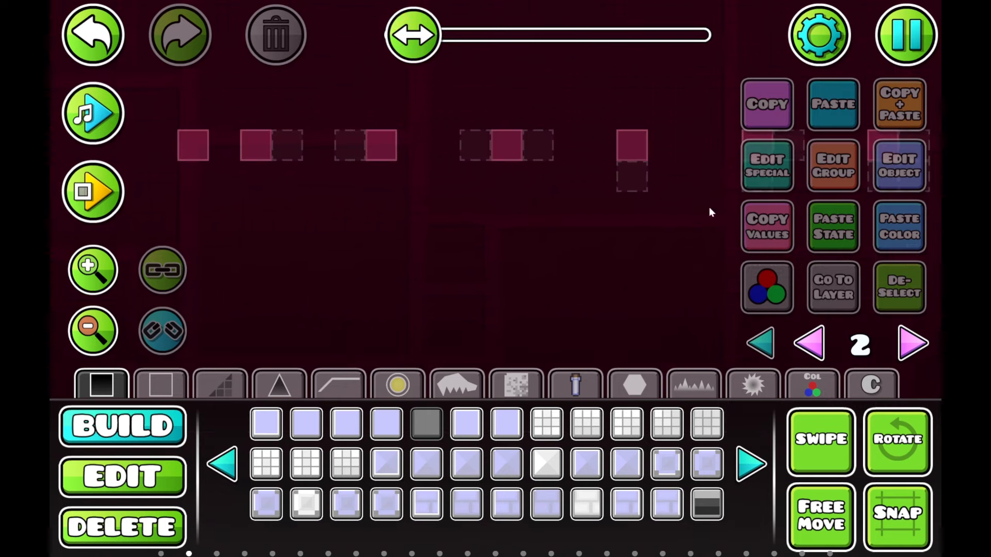
pyautogui.click(912, 343)
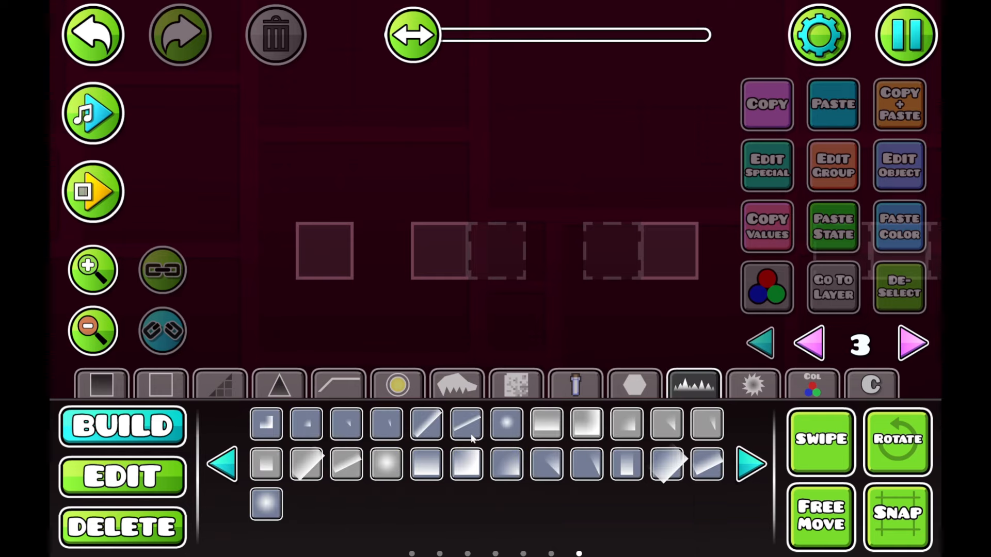
pyautogui.moveTo(540, 422)
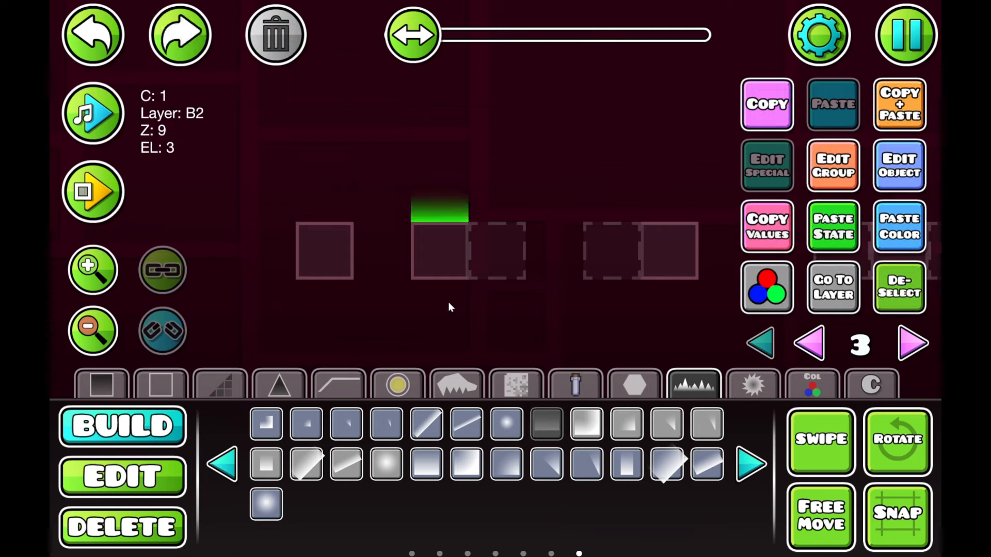
# Deselect the 3D top edge placed above a layer 3 block
pyautogui.click(180, 34)
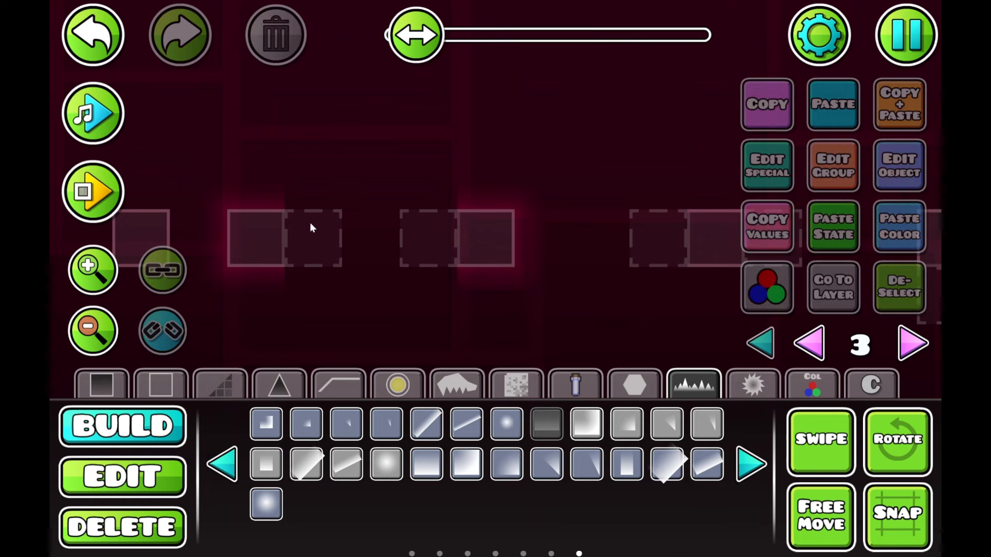
# Cap the layer 3 squares with 3D slope edges, deselect, and switch to layer 4 in Edit mode
pyautogui.click(338, 385)
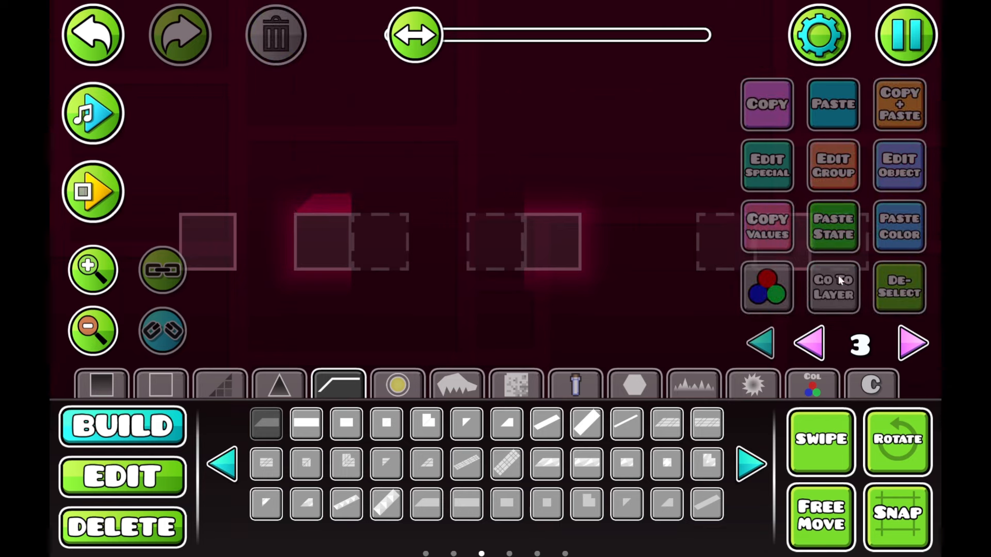
pyautogui.moveTo(386, 459)
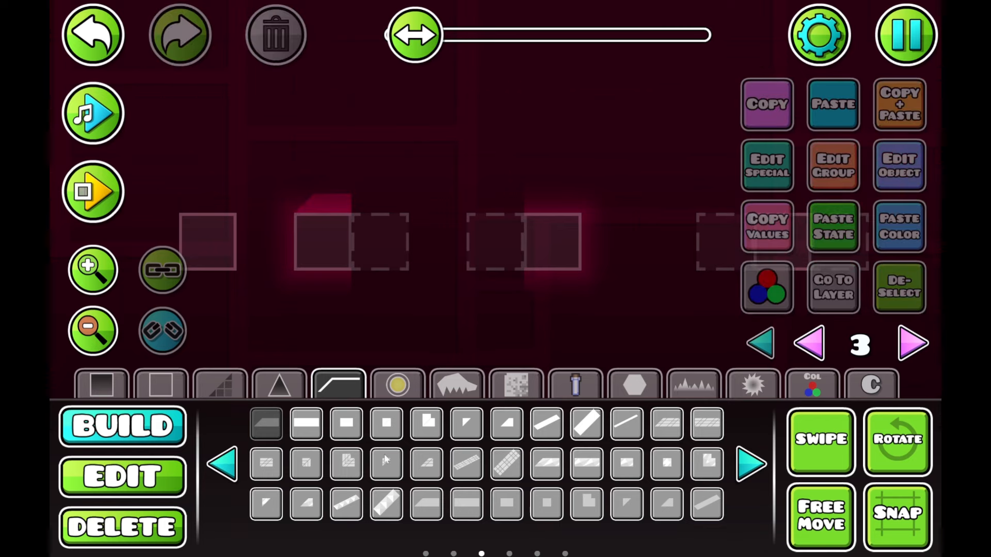
pyautogui.click(306, 423)
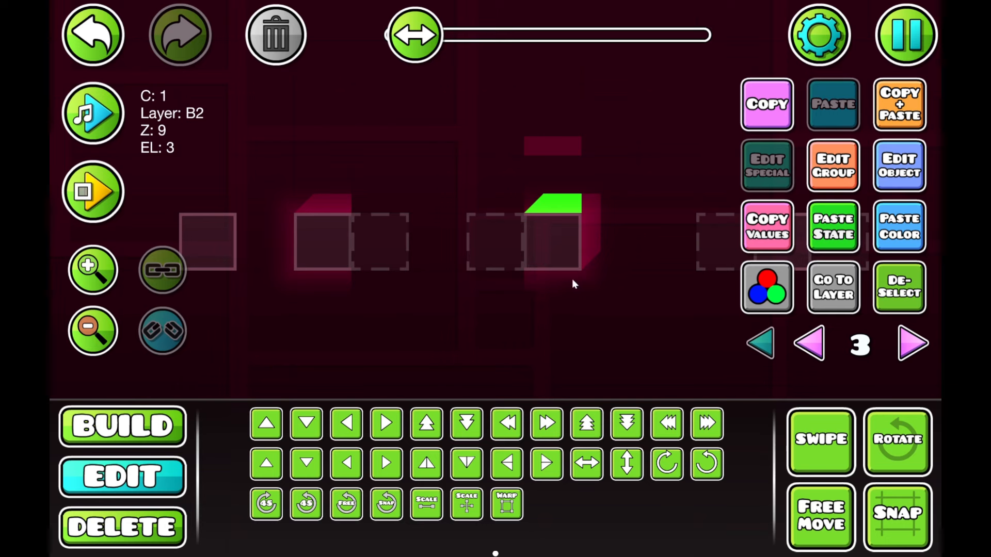
pyautogui.moveTo(562, 161)
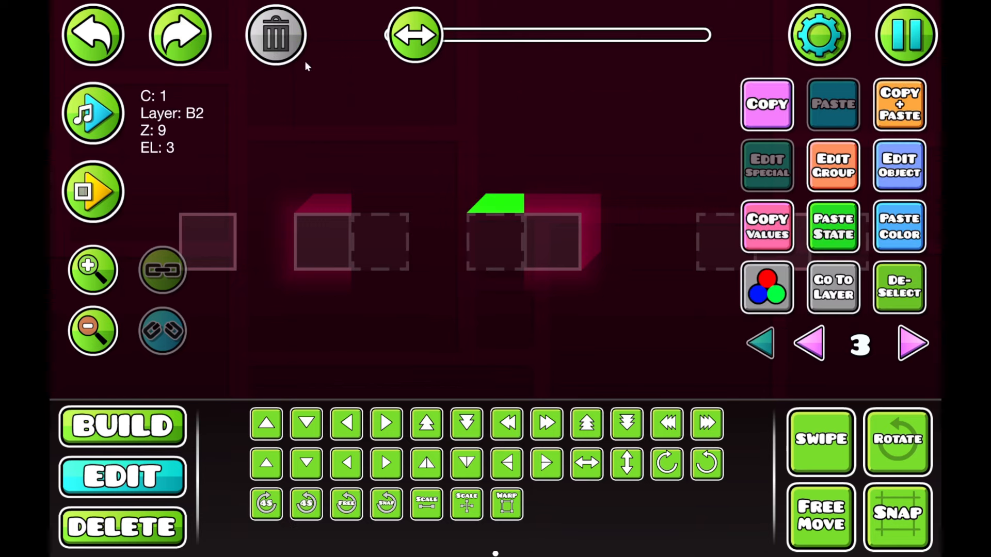
pyautogui.click(274, 34)
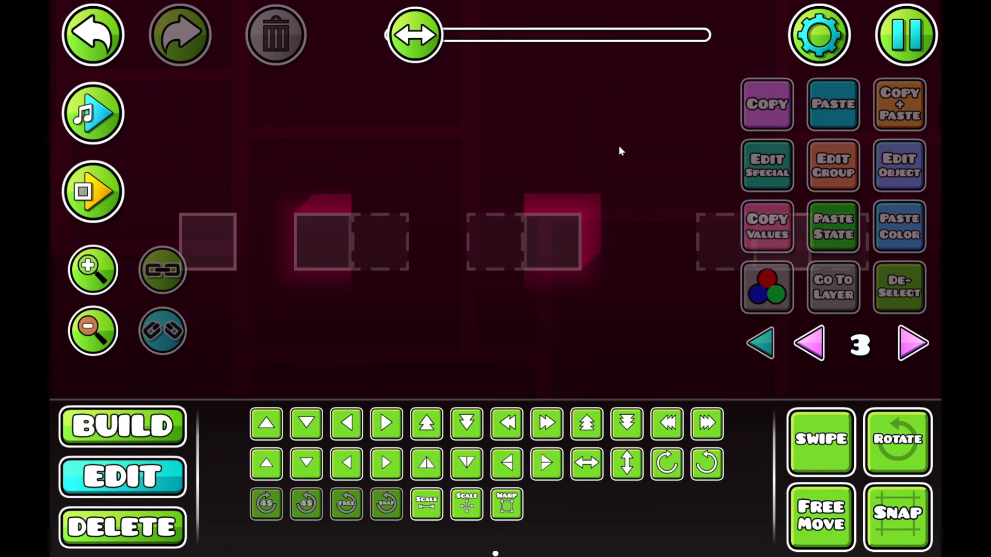
pyautogui.moveTo(824, 492)
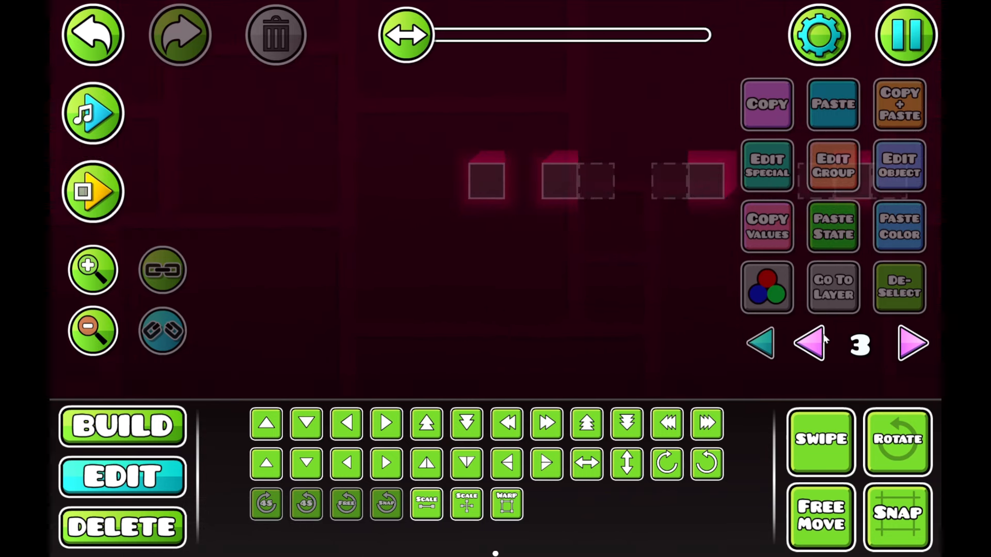
pyautogui.click(122, 425)
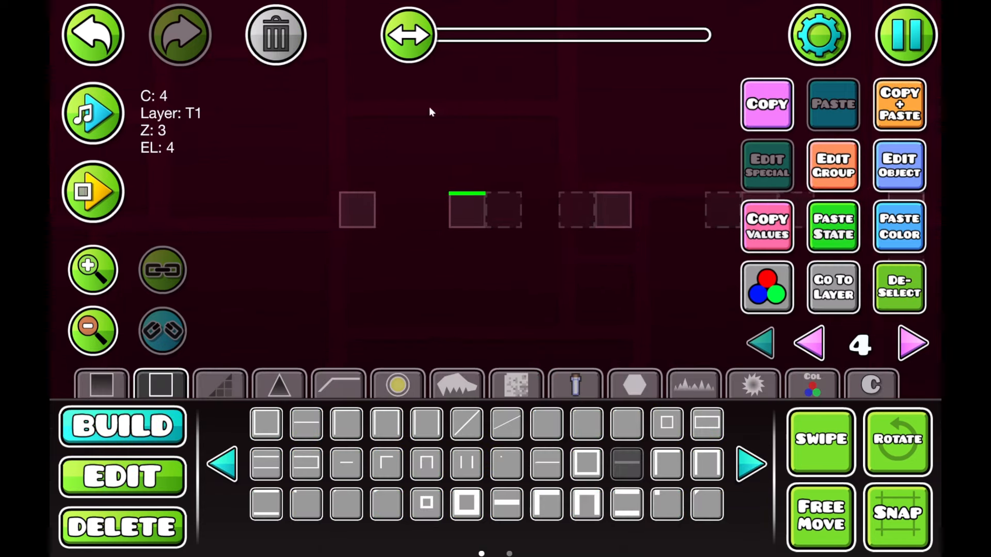
pyautogui.click(122, 476)
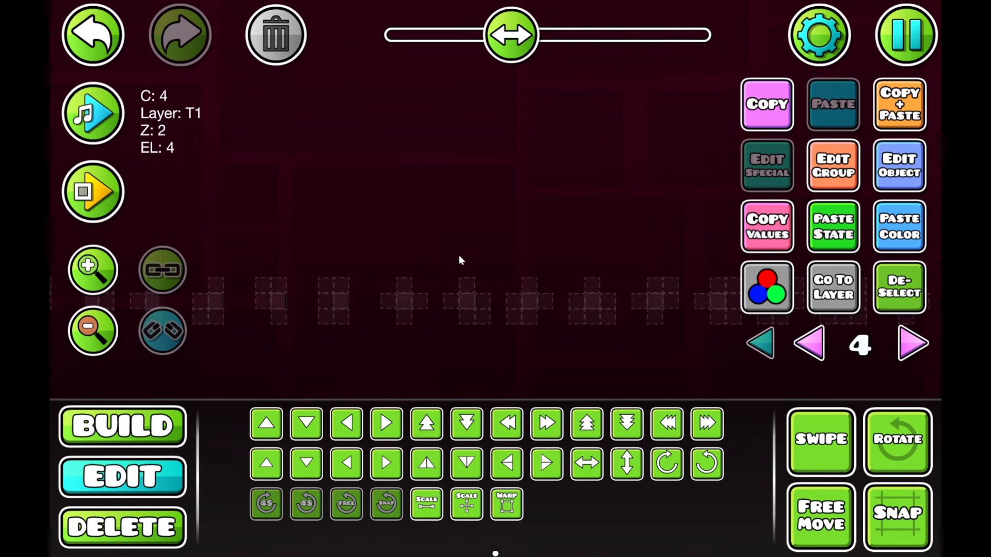
# Show all layers, bring up Create blocks and view the empty Test 2 template's details
pyautogui.click(808, 344)
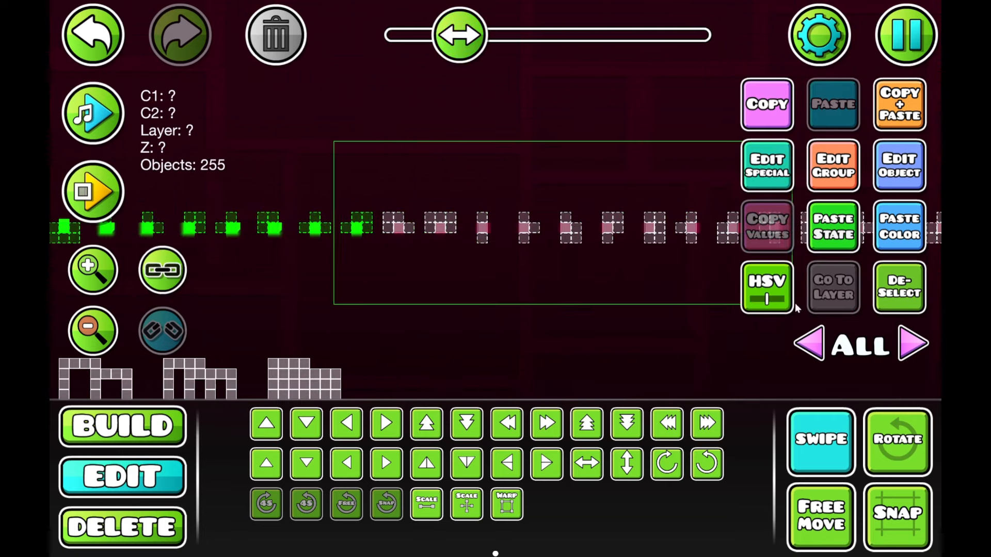
pyautogui.click(832, 105)
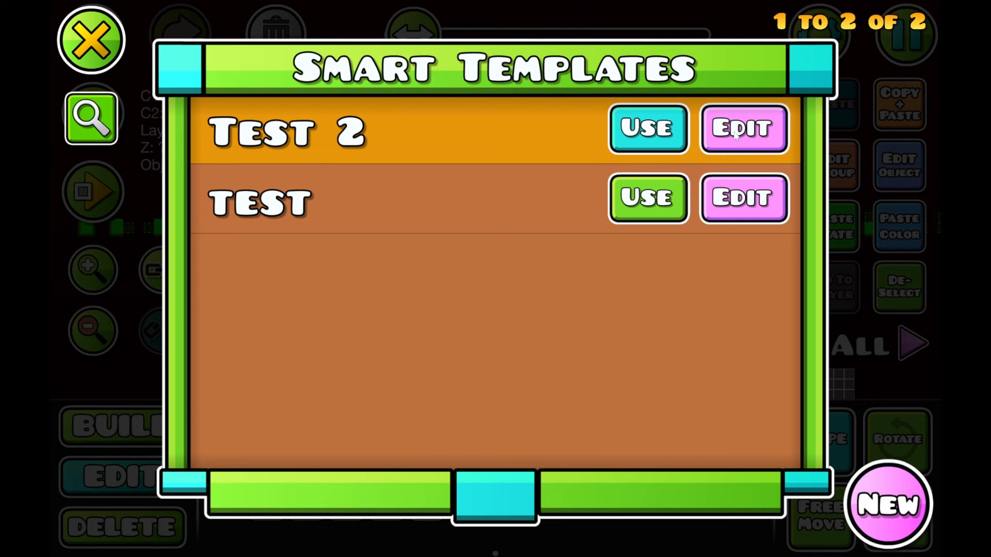
pyautogui.click(743, 129)
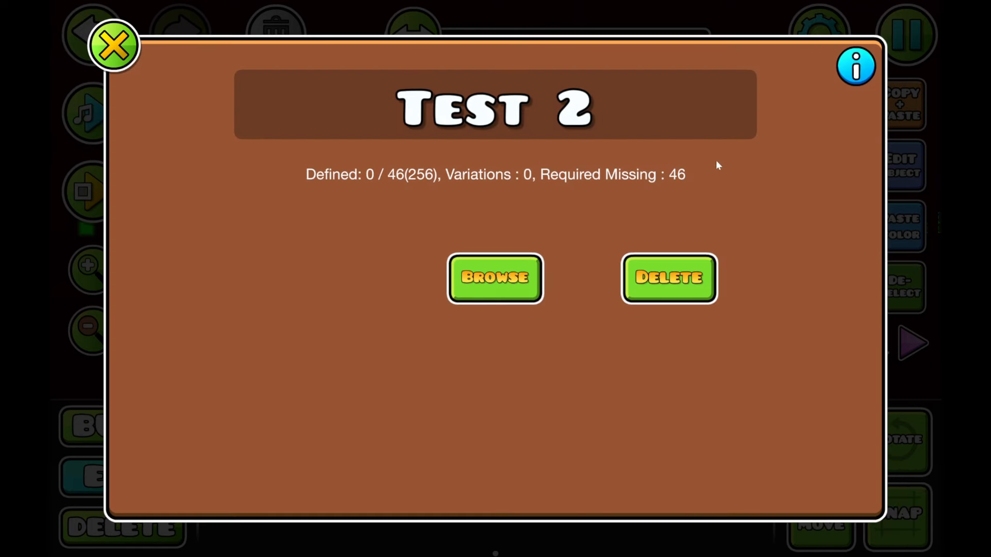
pyautogui.moveTo(684, 166)
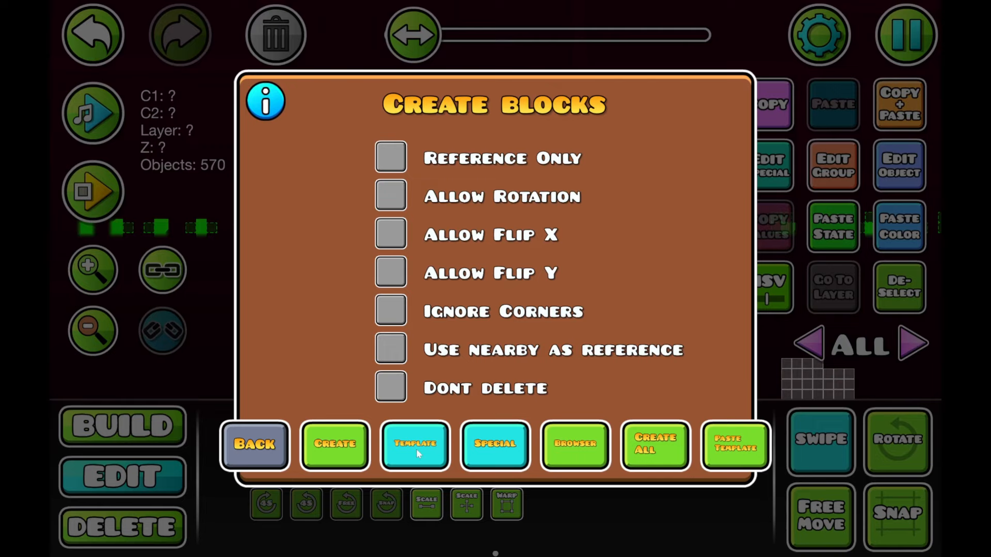
# Save the selected arrangements into Test 2 and confirm it reports 47 of 46 defined
pyautogui.click(335, 444)
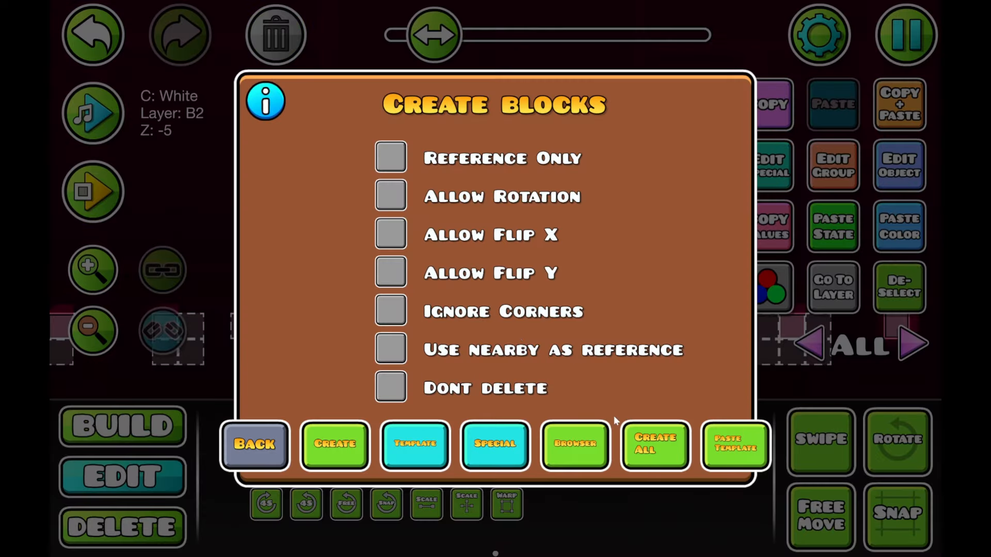
pyautogui.click(413, 445)
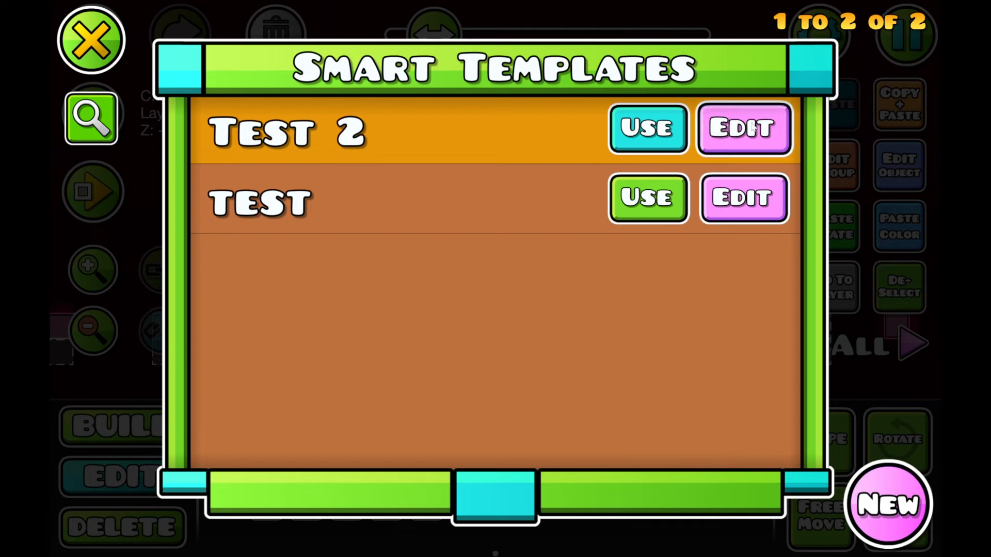
pyautogui.click(742, 129)
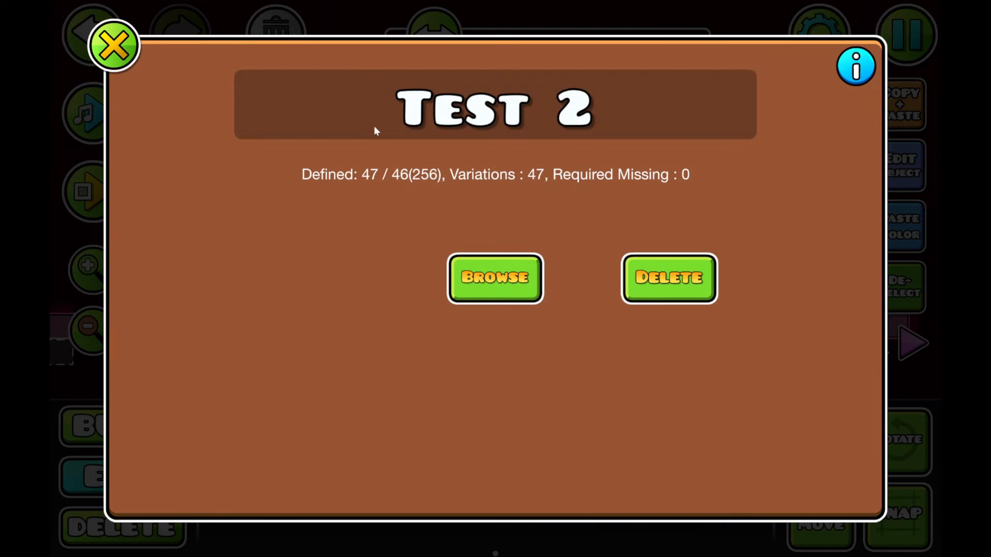
pyautogui.moveTo(504, 210)
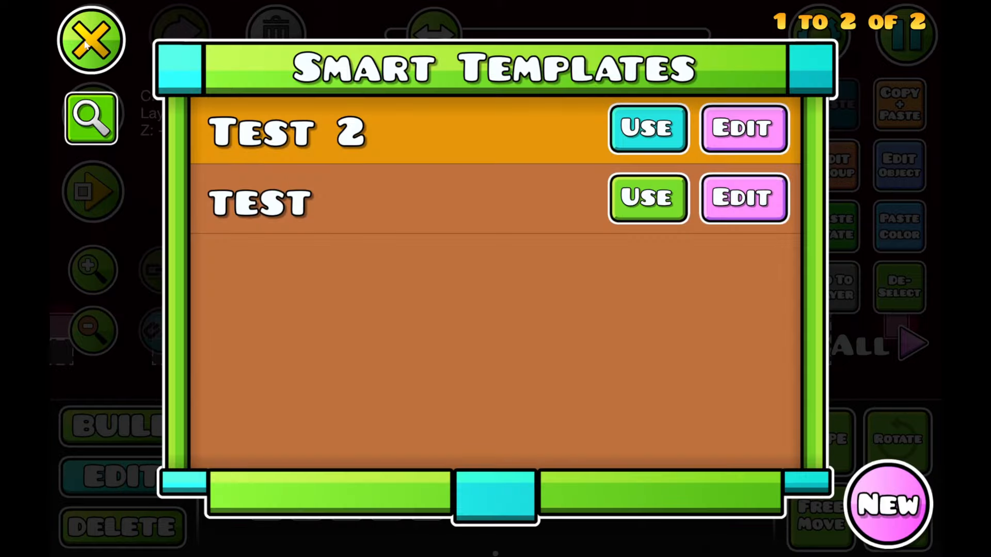
pyautogui.click(90, 39)
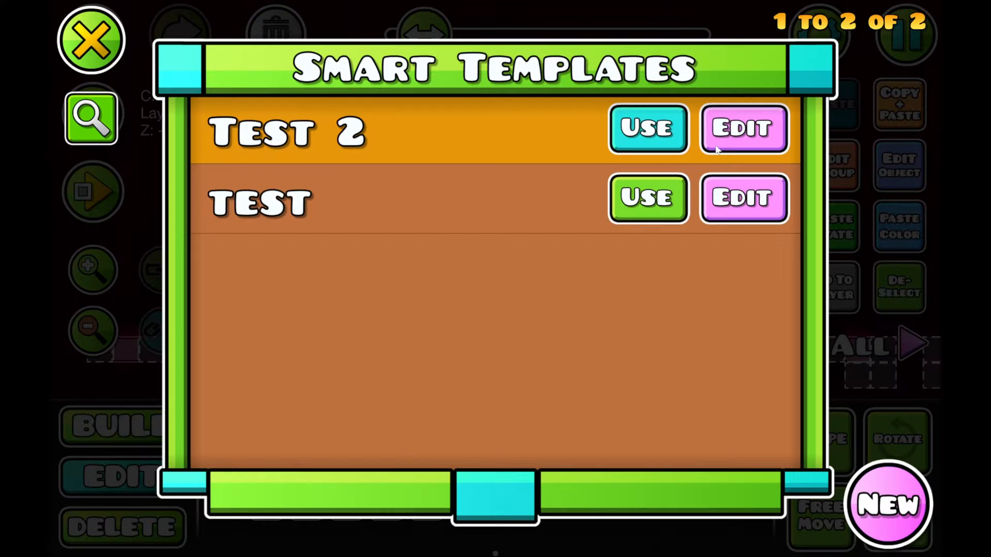
# Browse both pages of Test 2's saved block variations, then close the browser
pyautogui.click(743, 129)
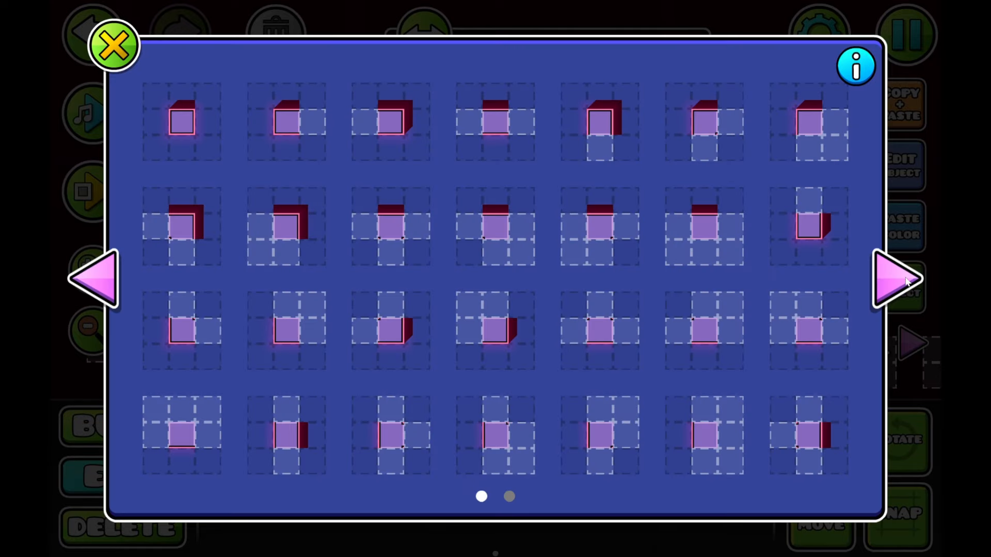
pyautogui.click(895, 281)
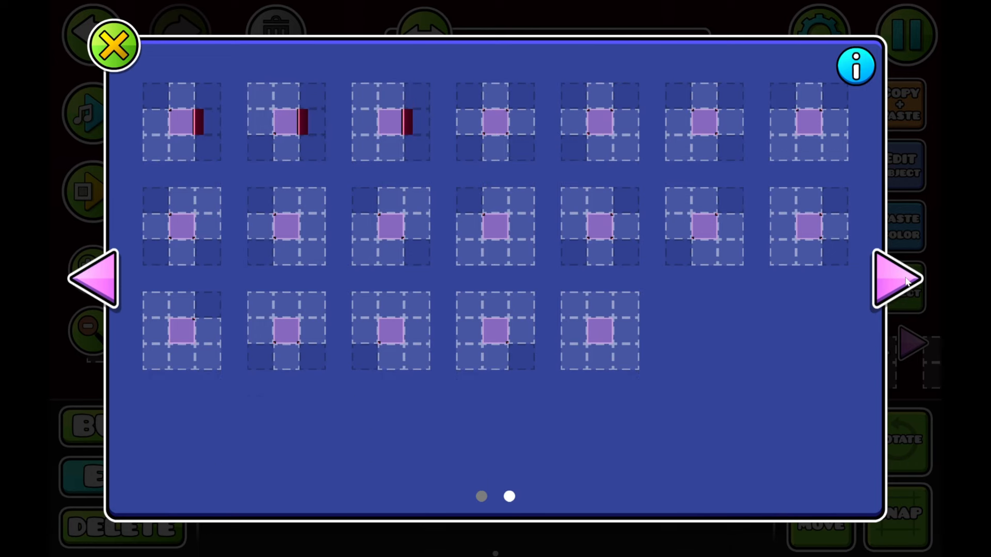
pyautogui.click(94, 281)
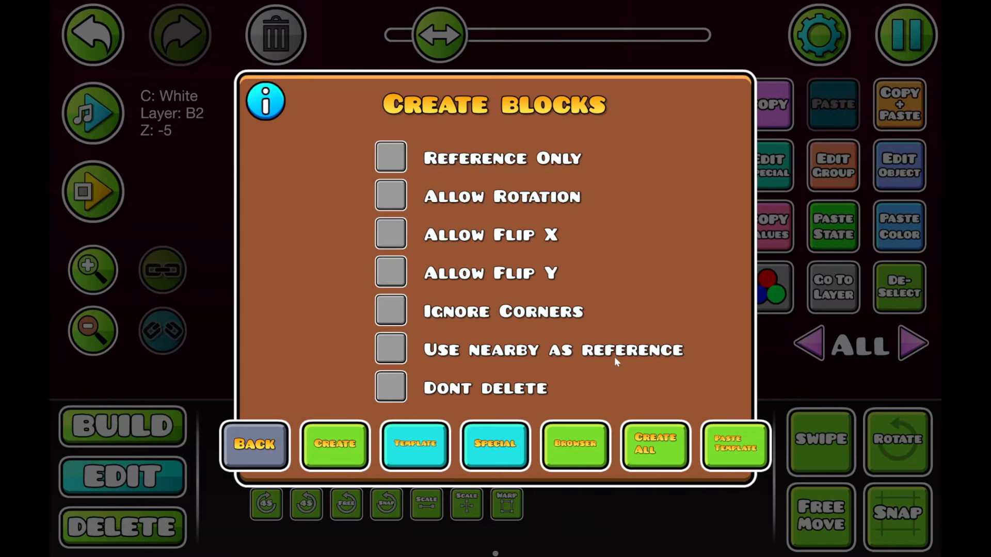
pyautogui.moveTo(720, 456)
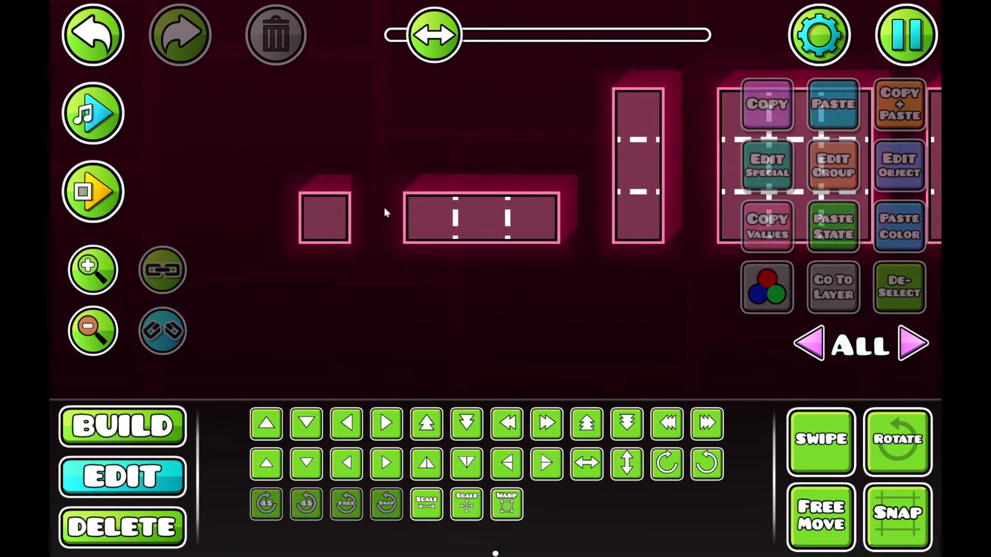
# Select the placed outlined block variant objects in the editor
pyautogui.click(324, 217)
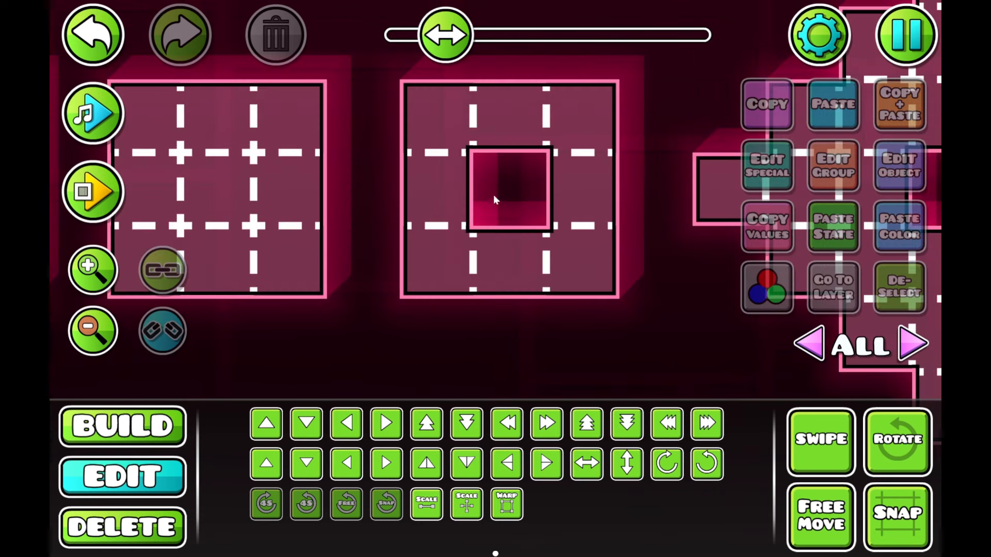
pyautogui.moveTo(480, 255)
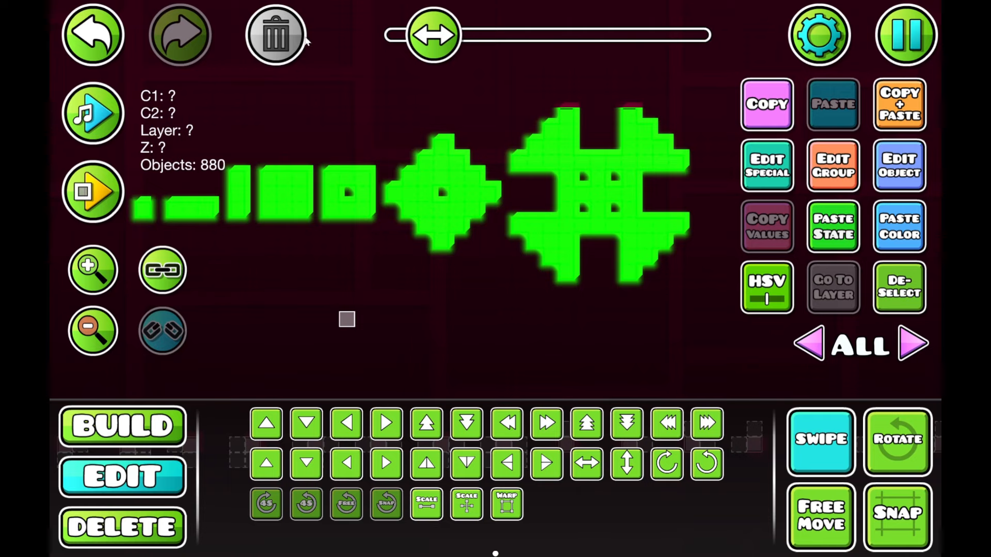
# Narrow the selection to twelve objects, bring up Create blocks and browse Test 2's variants
pyautogui.click(274, 35)
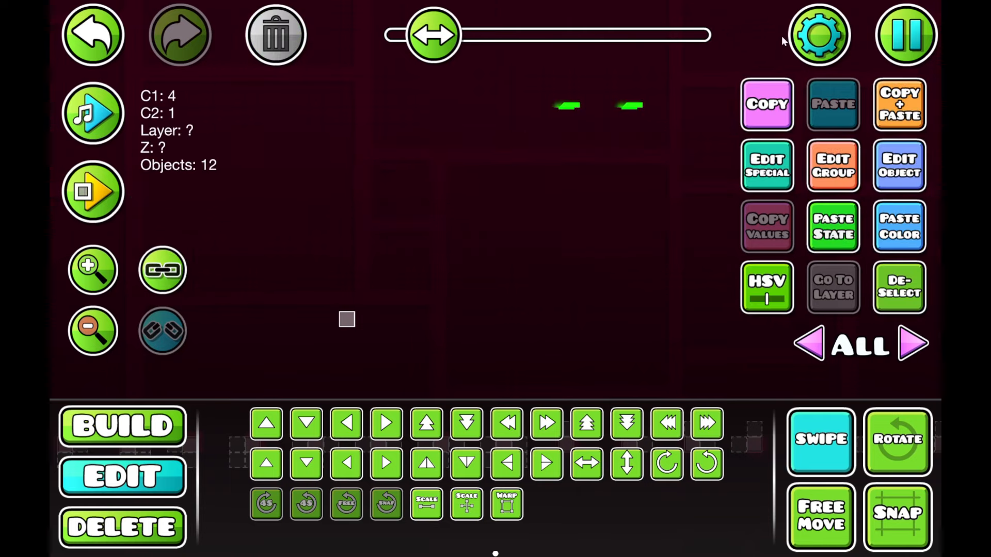
pyautogui.click(898, 287)
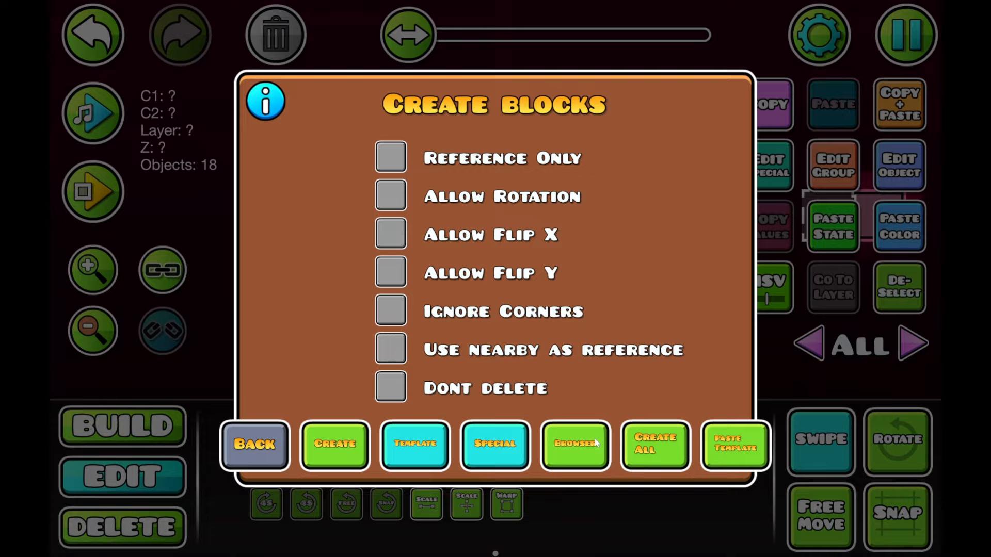
pyautogui.click(574, 444)
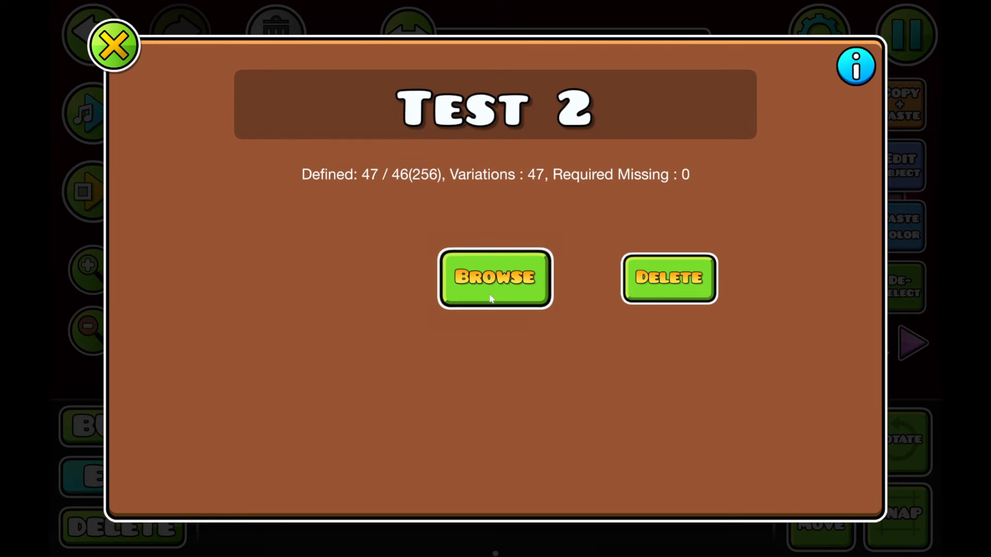
pyautogui.click(494, 278)
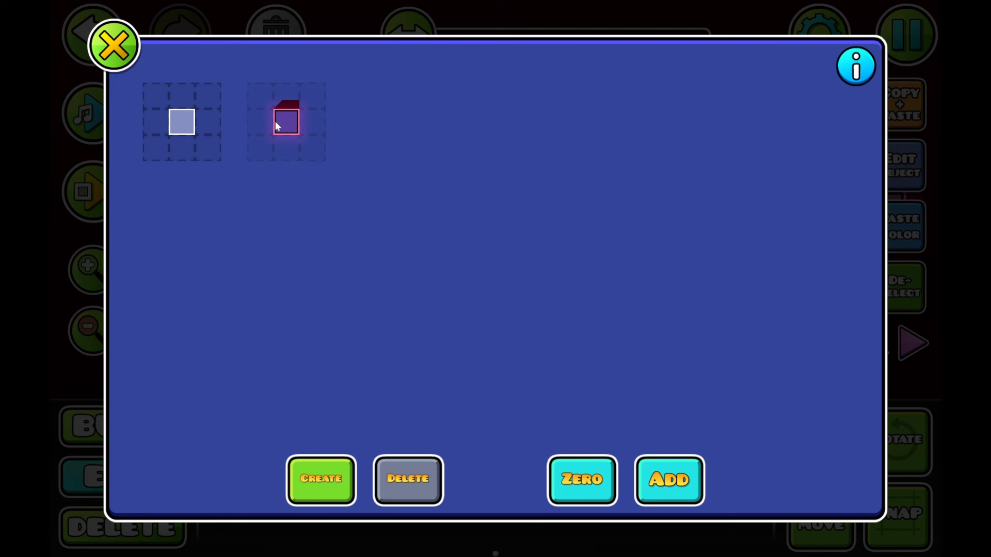
# Delete the extra outlined variant from Test 2, recreate it, and browse the 47 variants
pyautogui.click(285, 121)
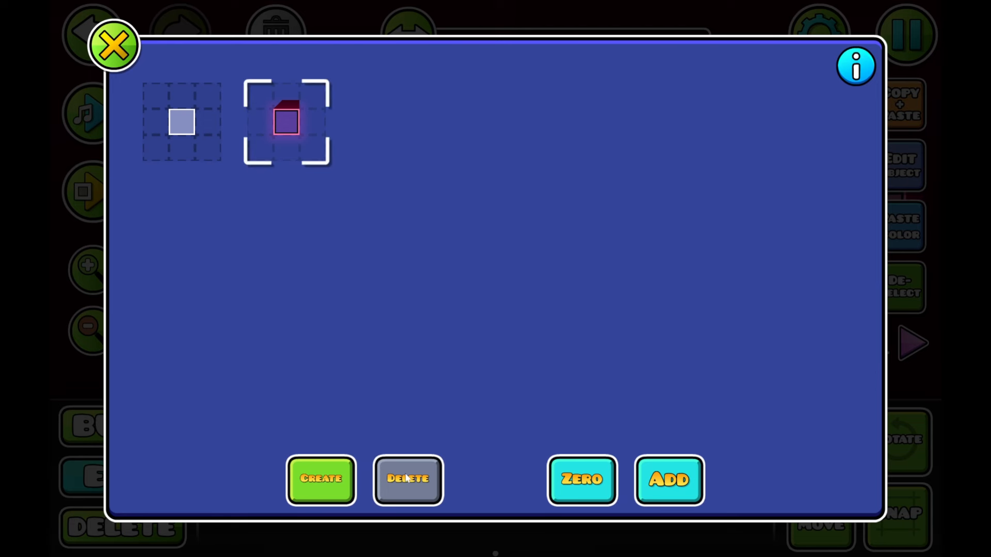
pyautogui.click(408, 479)
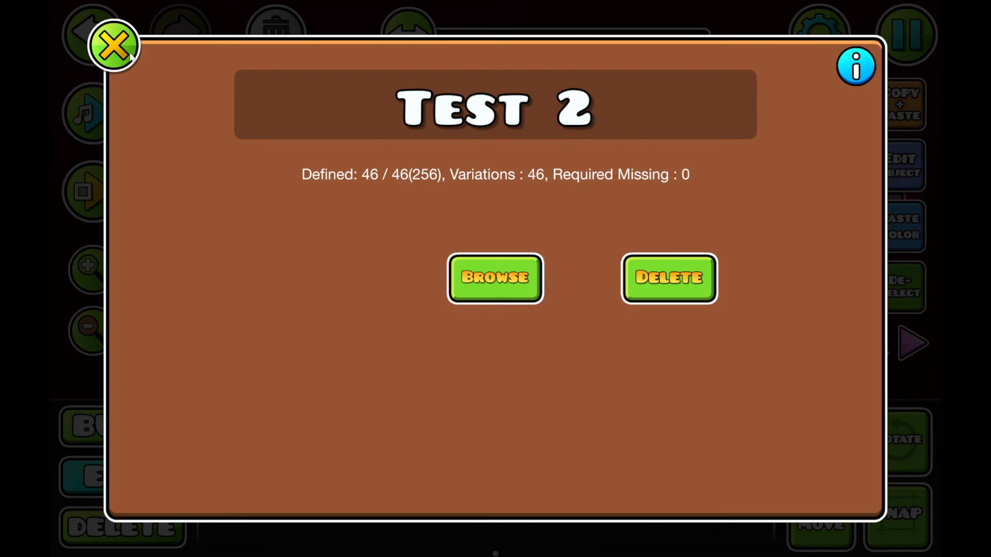
pyautogui.click(112, 45)
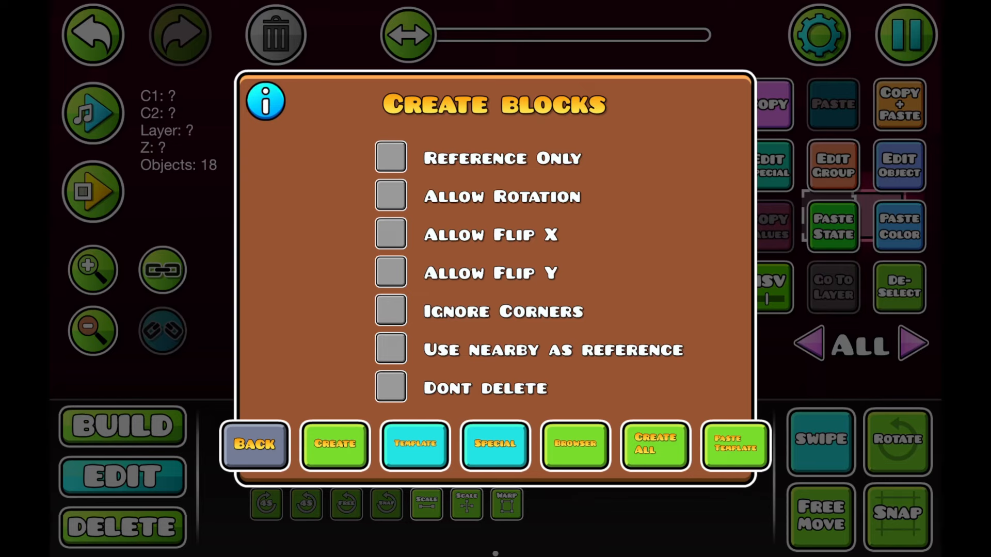
pyautogui.moveTo(705, 333)
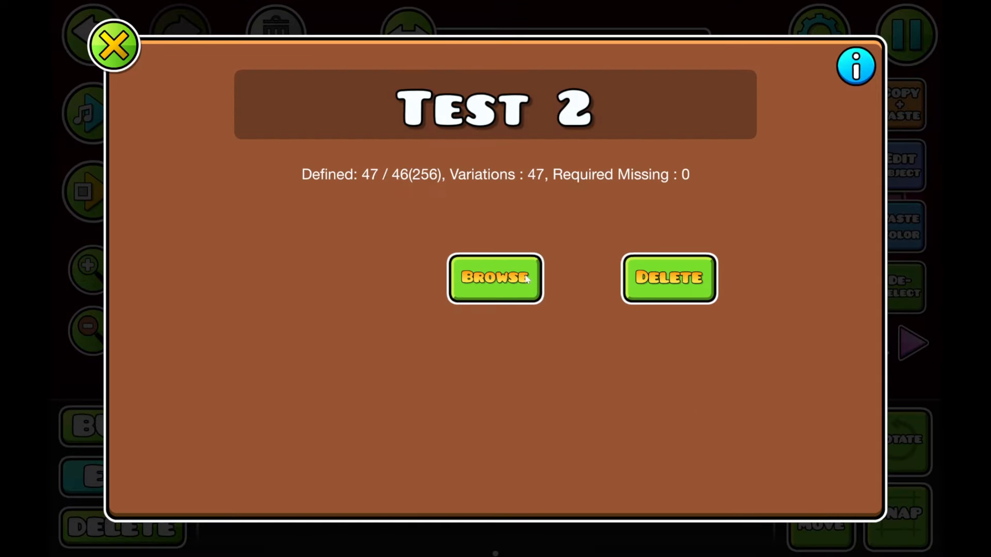
pyautogui.click(495, 279)
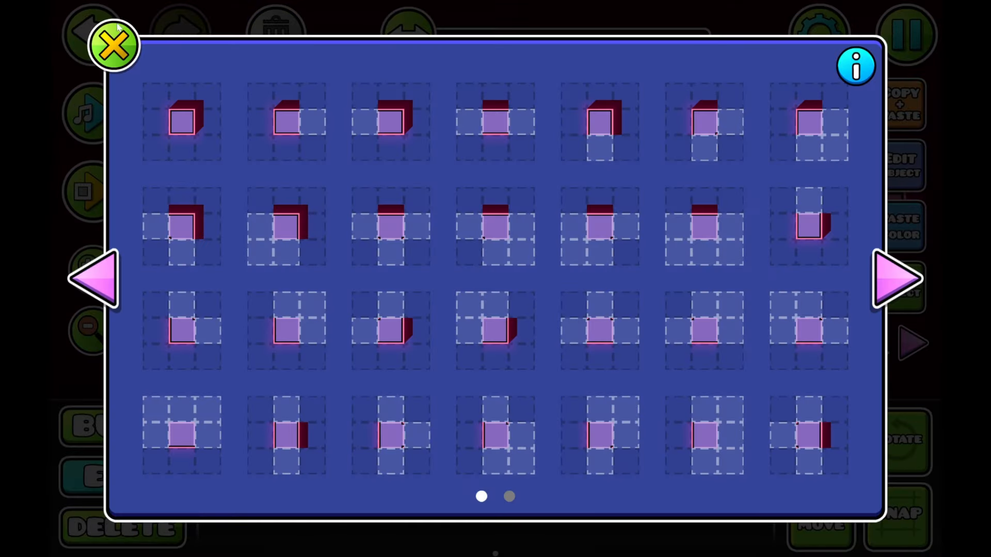
# Auto-build the selected grey test structure into outlined 3D blocks using the smart template
pyautogui.click(112, 45)
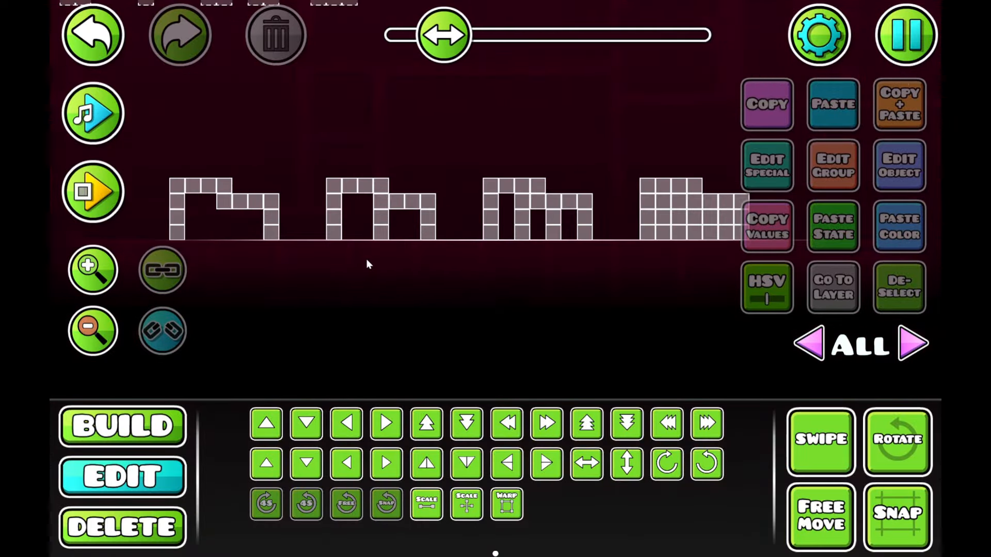
pyautogui.click(819, 440)
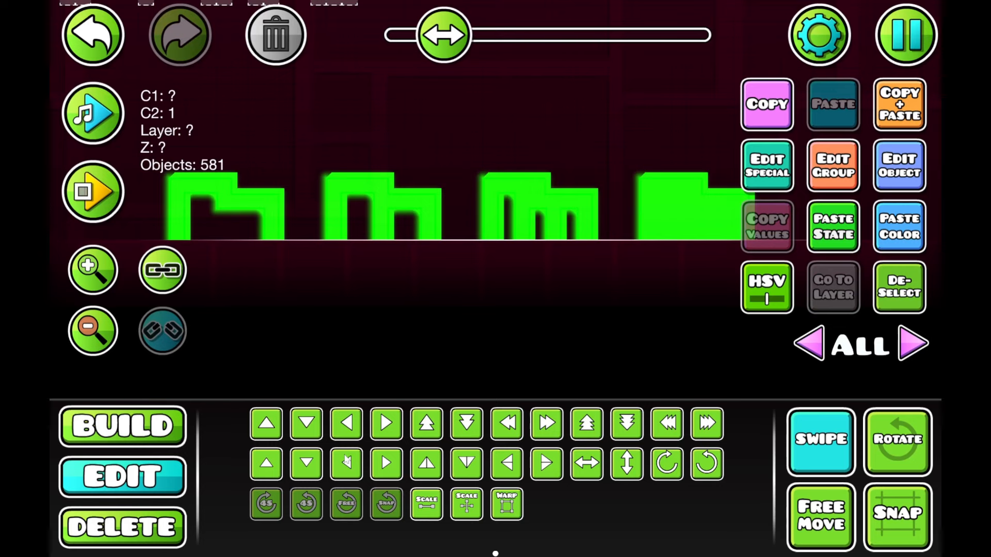
pyautogui.click(898, 287)
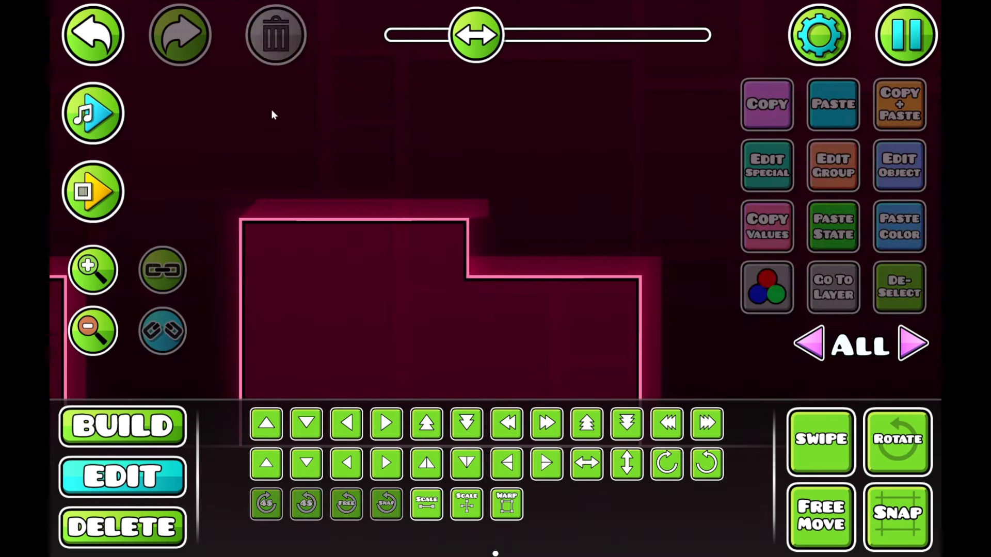
pyautogui.click(499, 265)
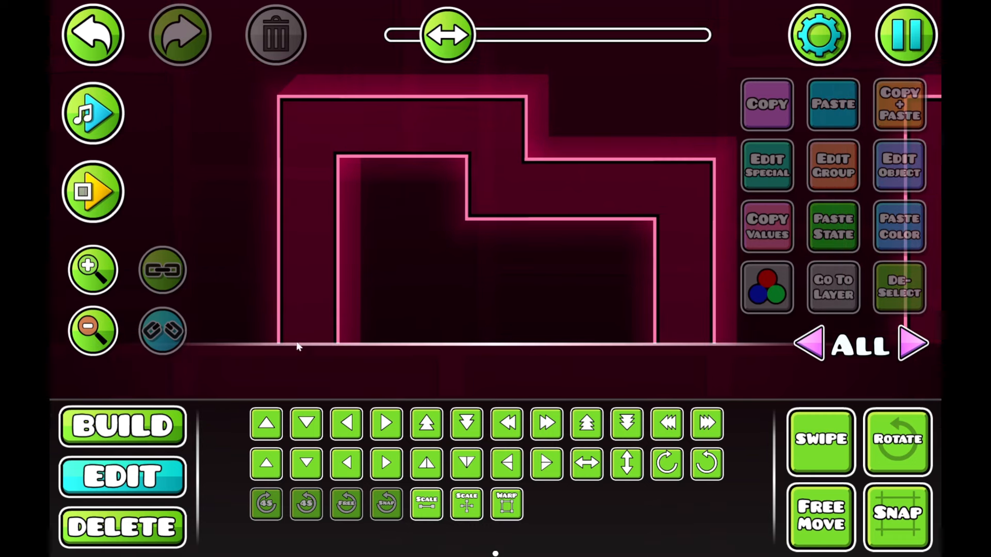
pyautogui.moveTo(239, 154)
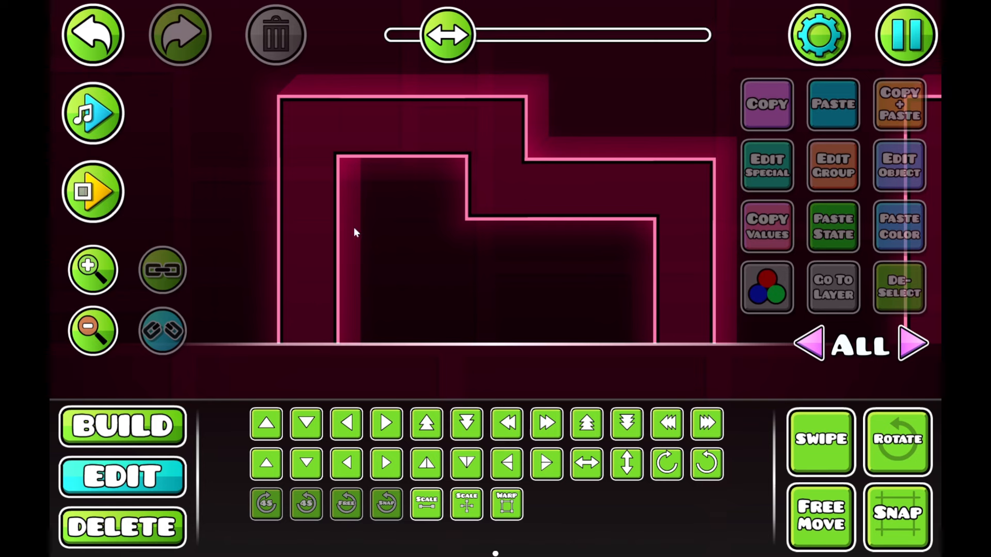
# Enter Build mode, browse the object categories and undo the last placed object
pyautogui.click(121, 425)
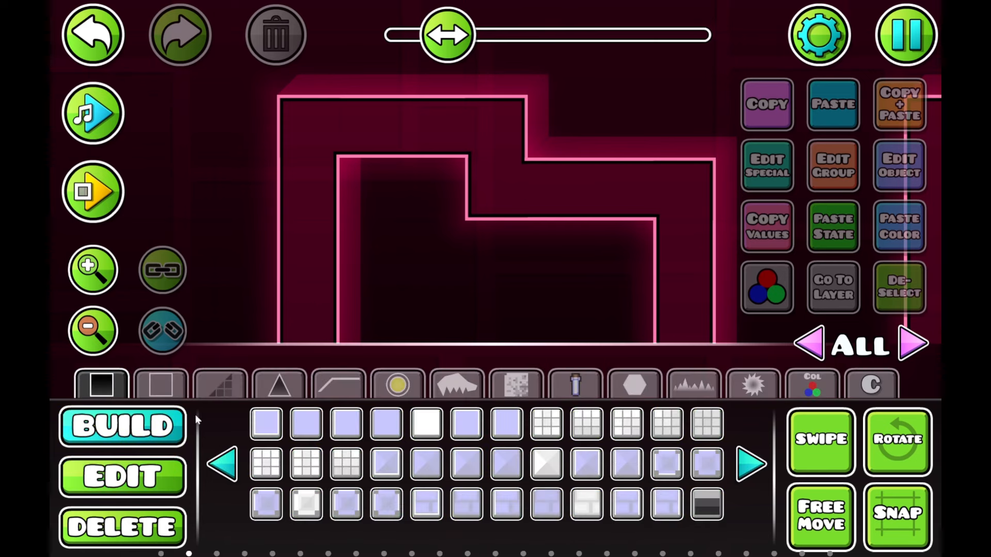
pyautogui.click(225, 464)
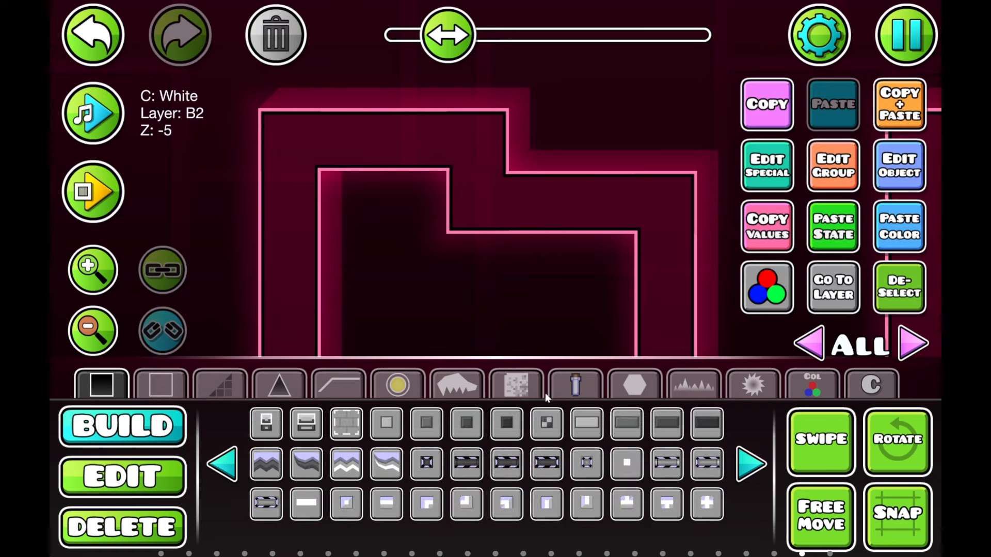
pyautogui.click(515, 385)
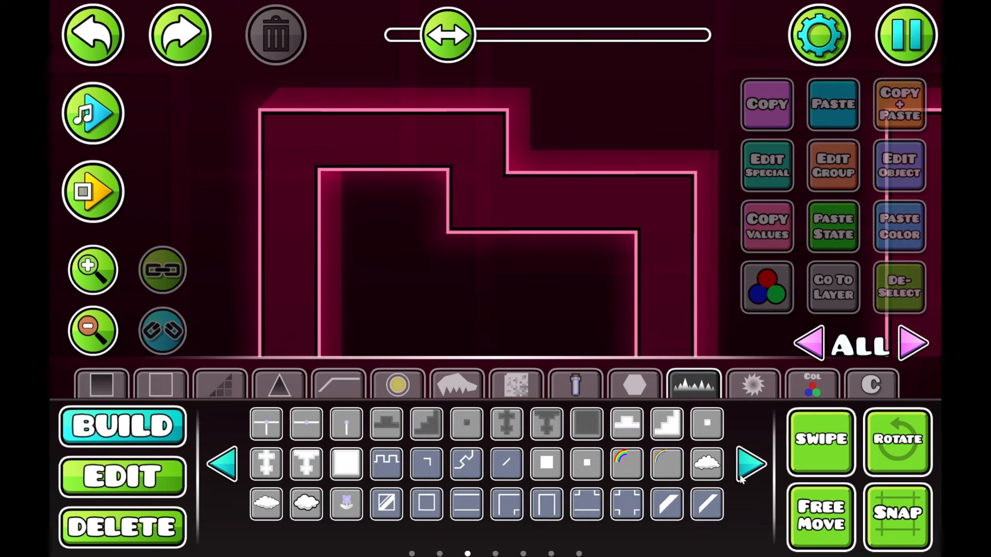
pyautogui.click(751, 463)
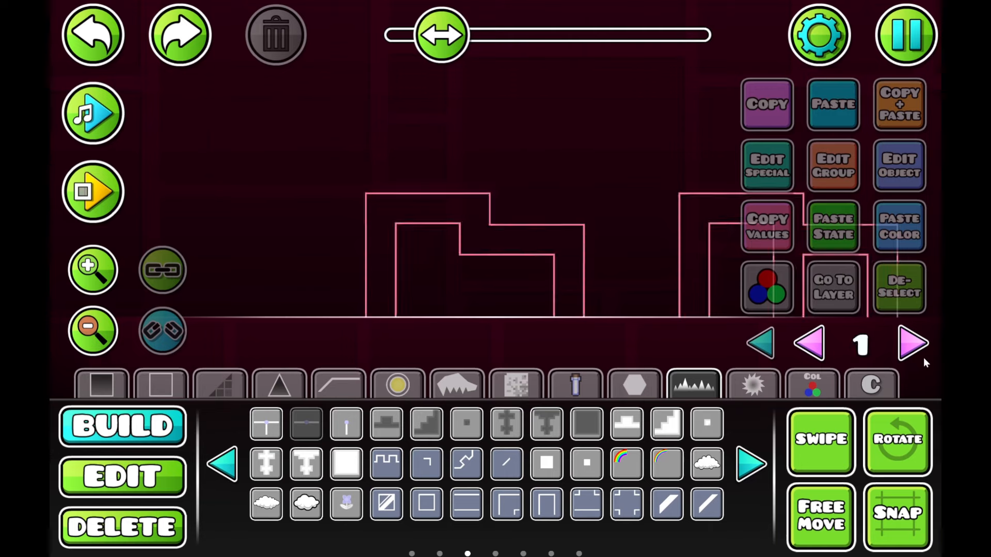
# Cycle the editor layer arrows back to All layers
pyautogui.click(810, 343)
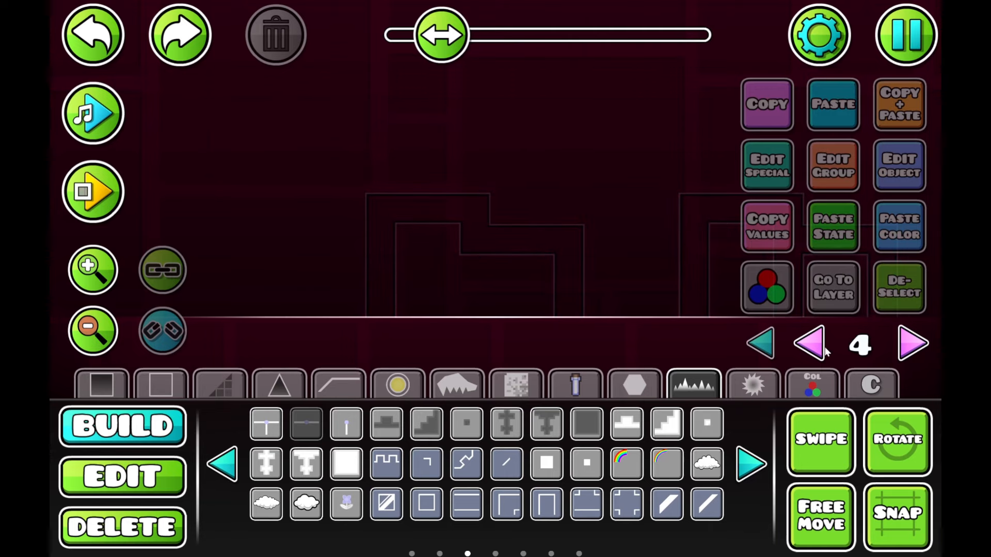
pyautogui.click(810, 343)
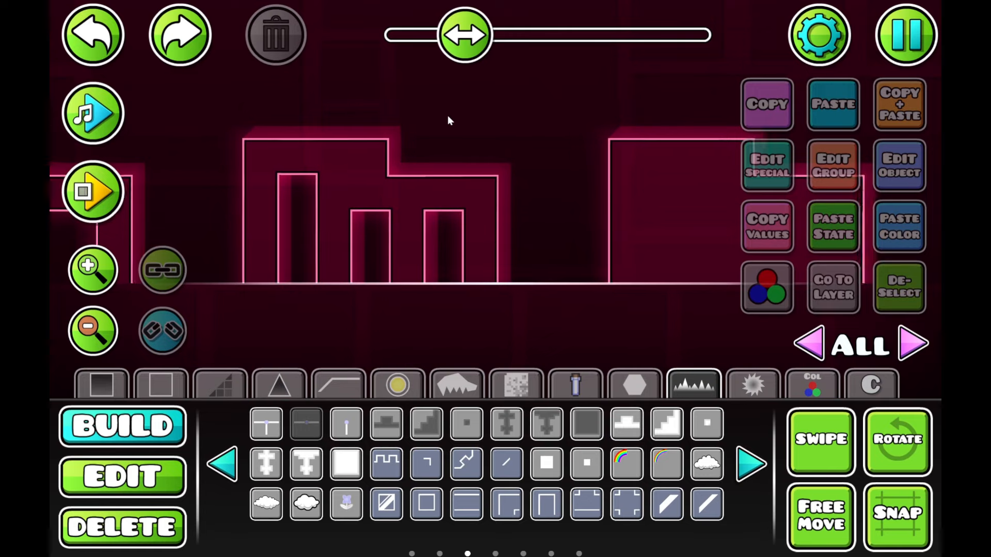
pyautogui.moveTo(335, 134)
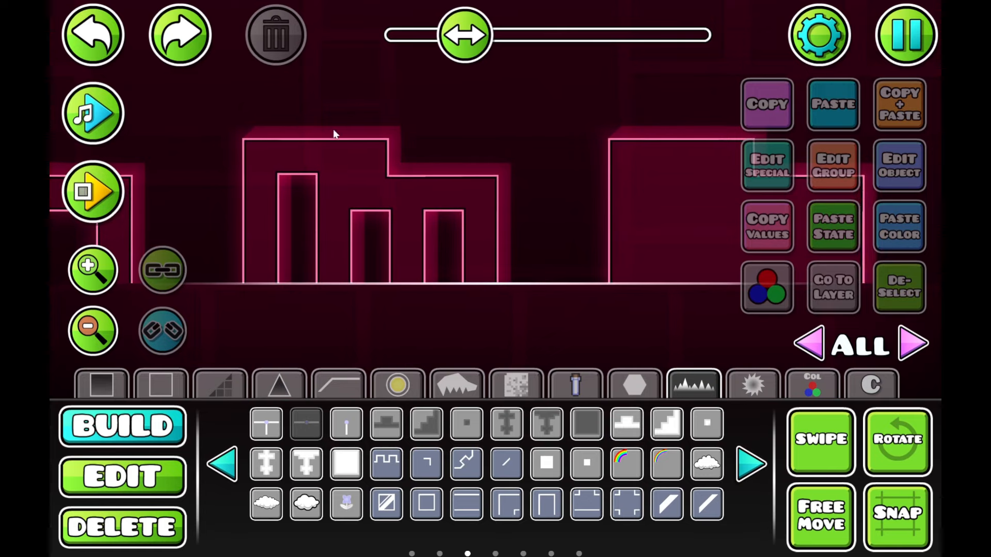